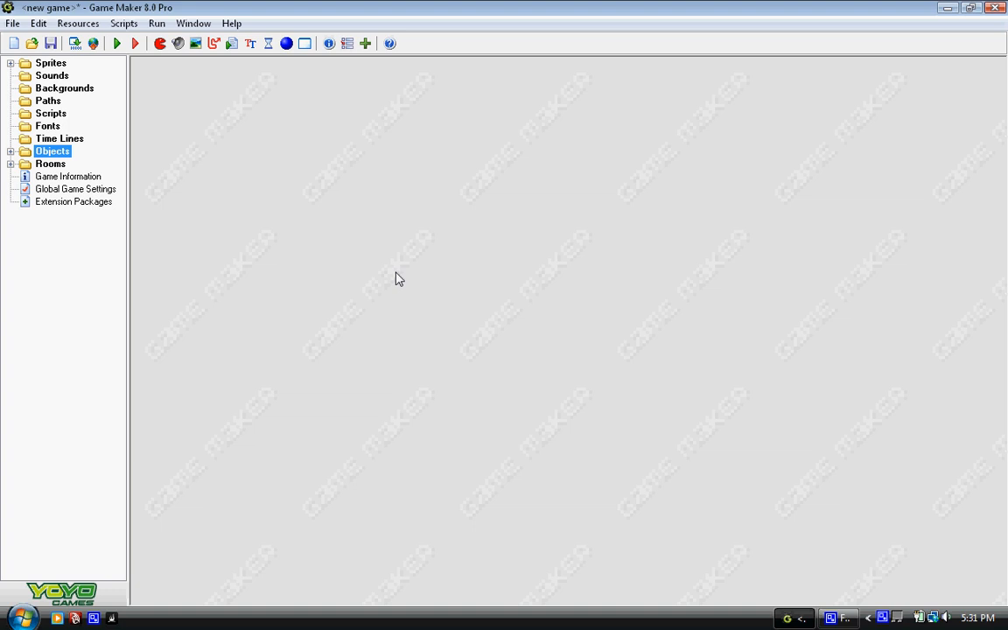
{"action": "mouse_move", "coordinate": [257, 133]}
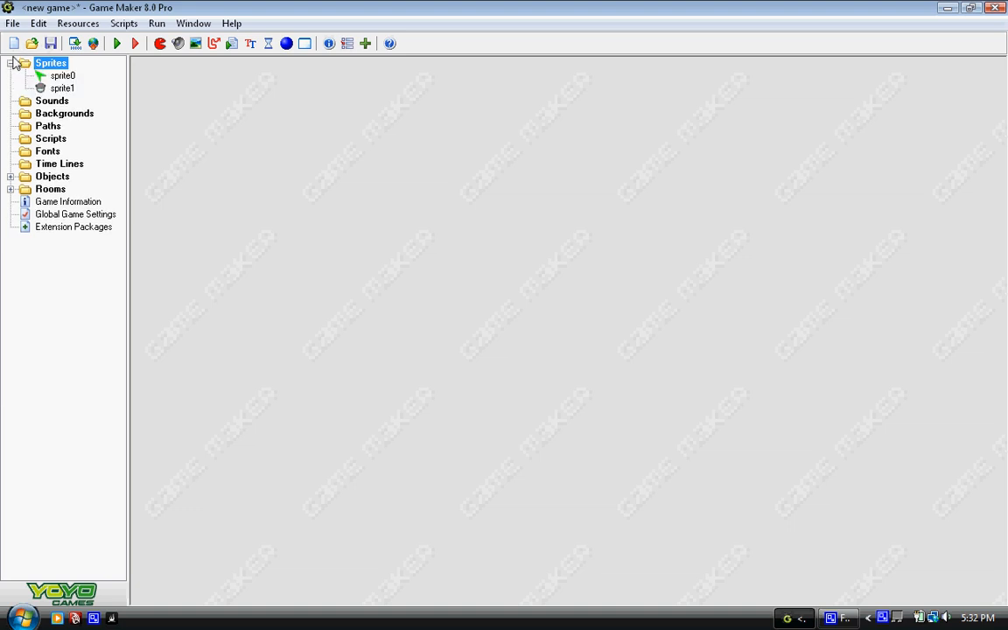
{"action": "double_click", "coordinate": [63, 76]}
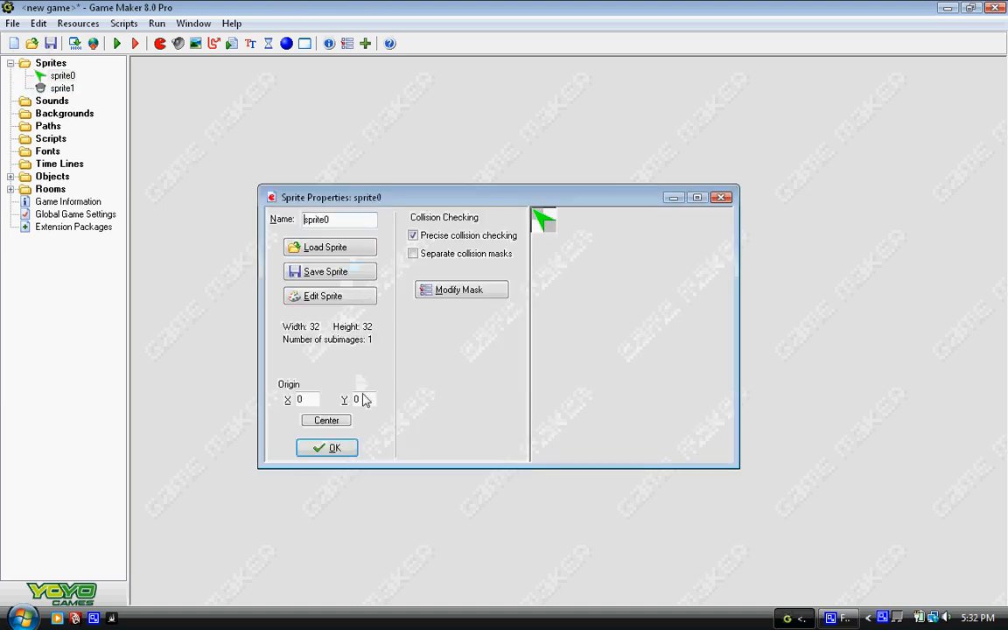
{"action": "left_click", "coordinate": [322, 296]}
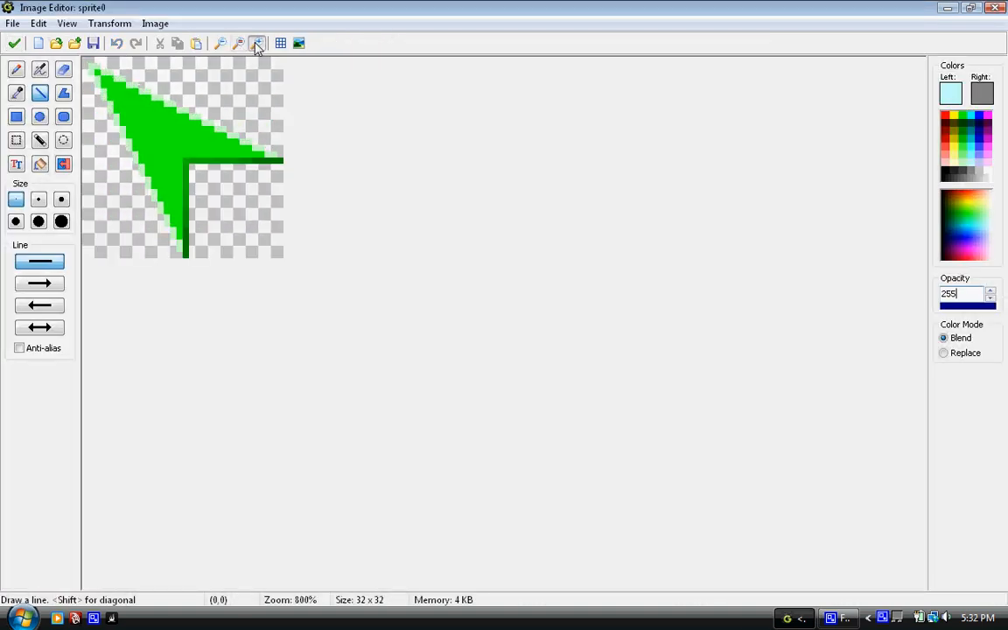
{"action": "left_click", "coordinate": [258, 42]}
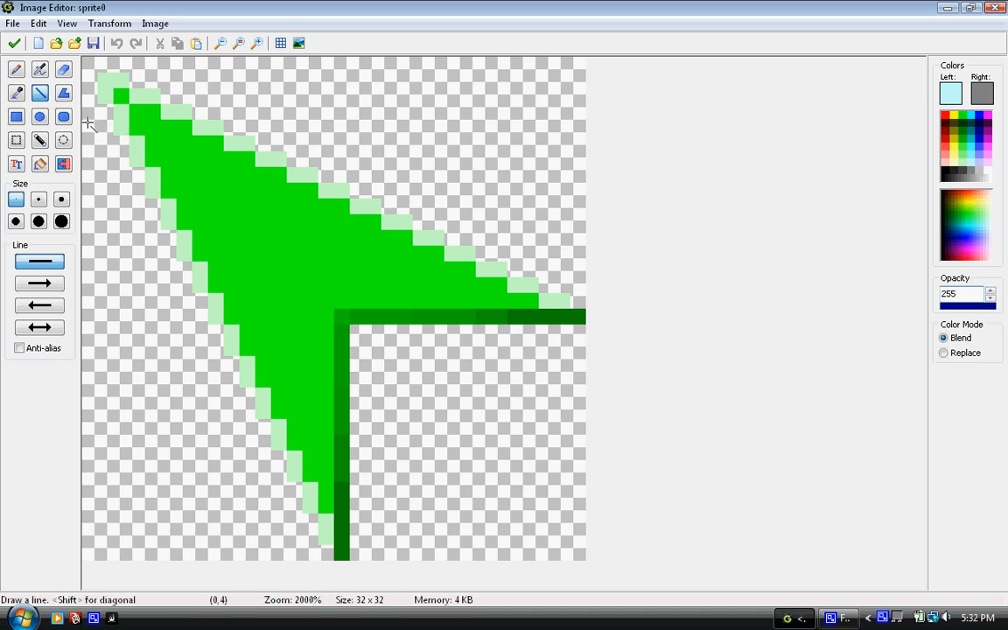
{"action": "left_click", "coordinate": [14, 41]}
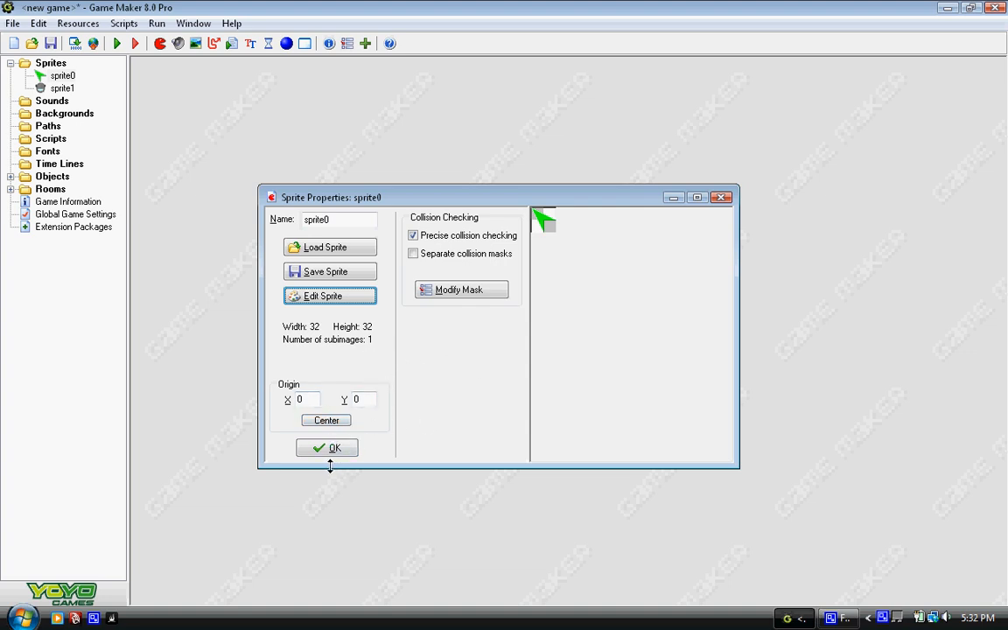
{"action": "mouse_move", "coordinate": [542, 375]}
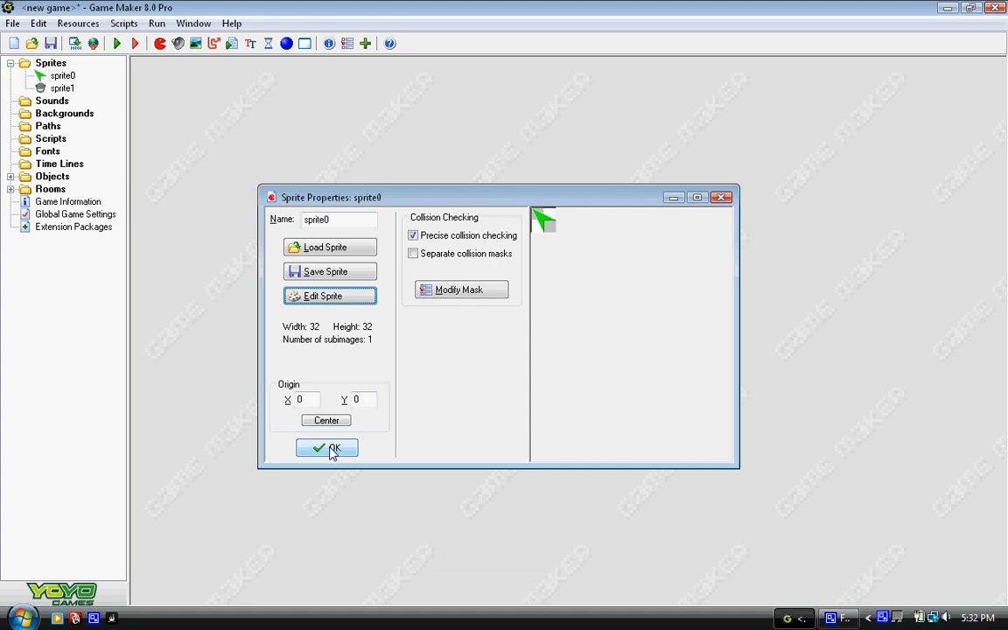
{"action": "left_click", "coordinate": [325, 447]}
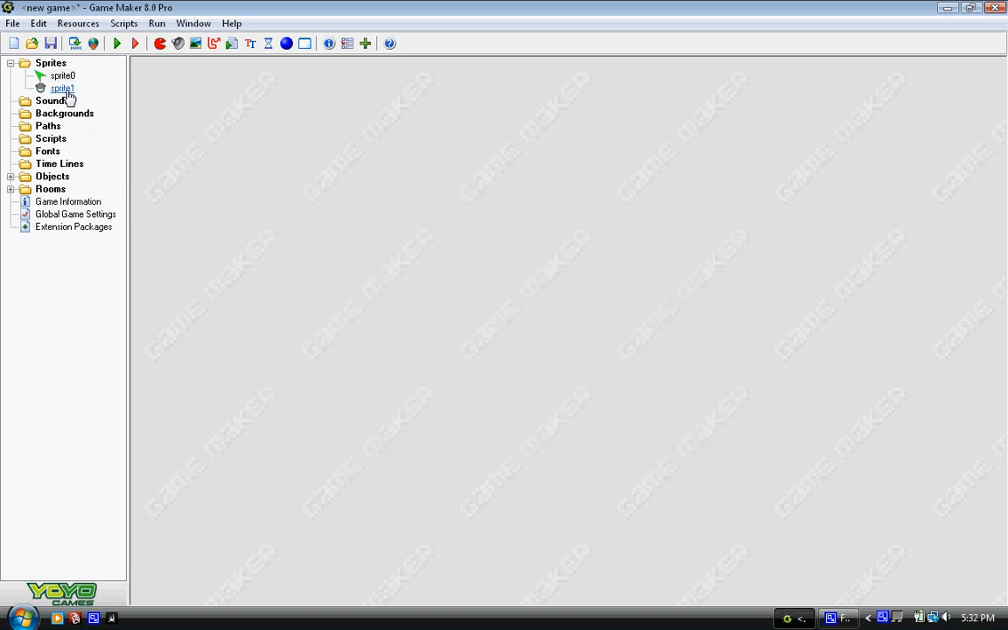
{"action": "double_click", "coordinate": [61, 87]}
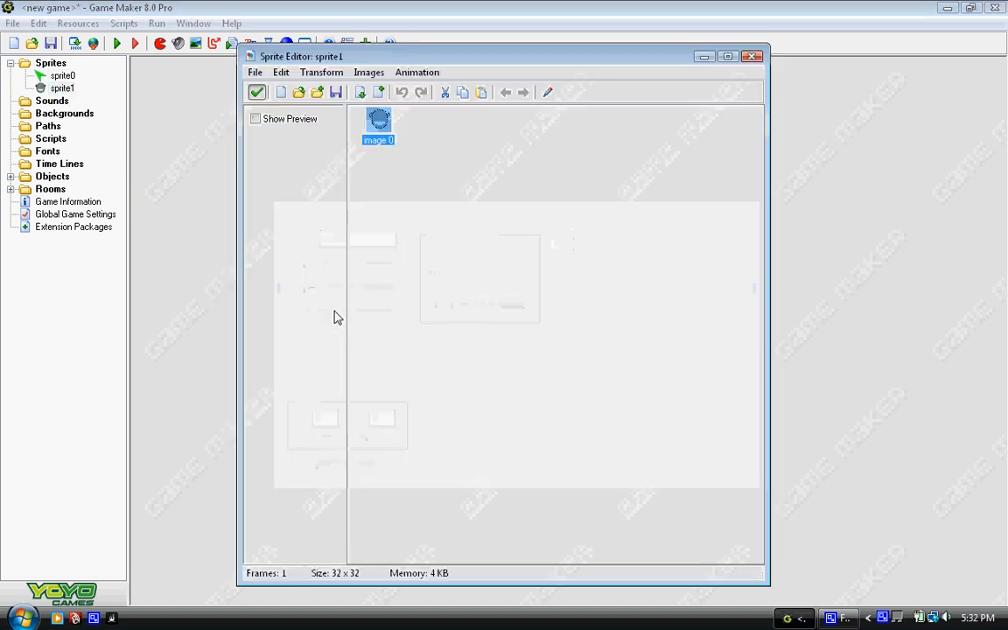
{"action": "double_click", "coordinate": [378, 122]}
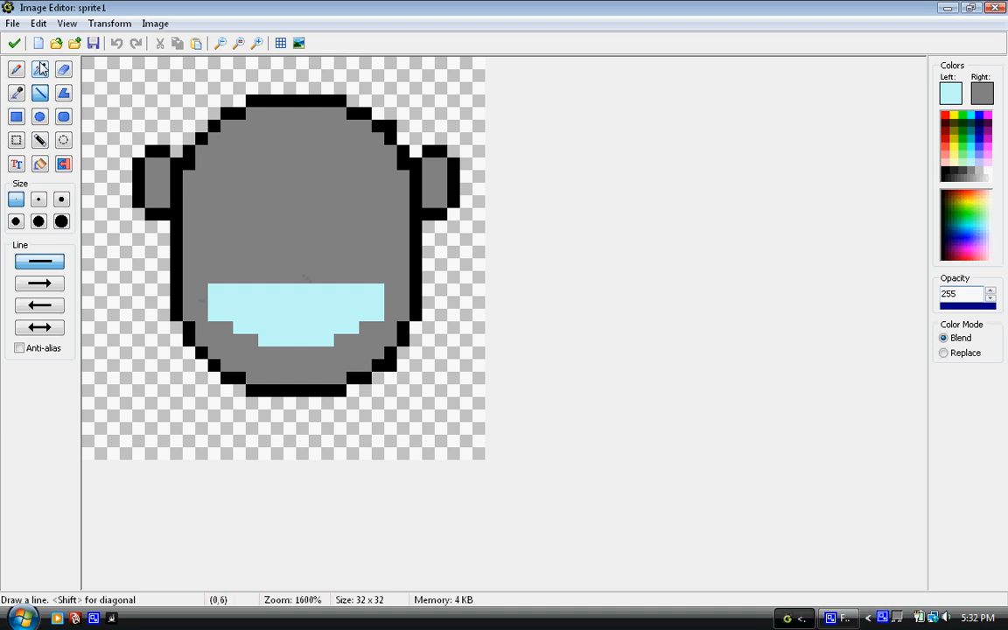
{"action": "mouse_move", "coordinate": [14, 42]}
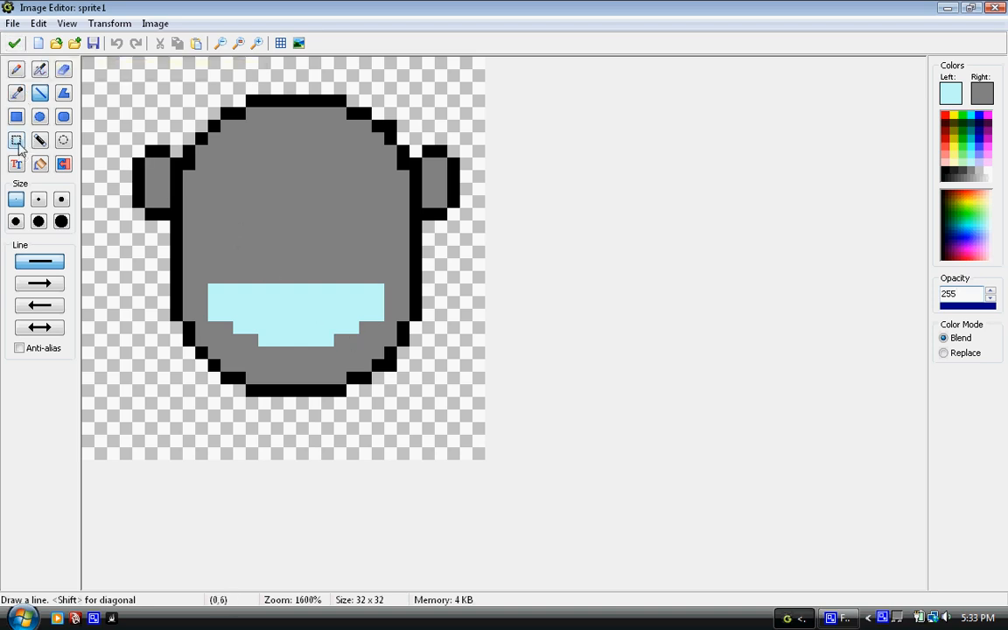
{"action": "left_click", "coordinate": [15, 140]}
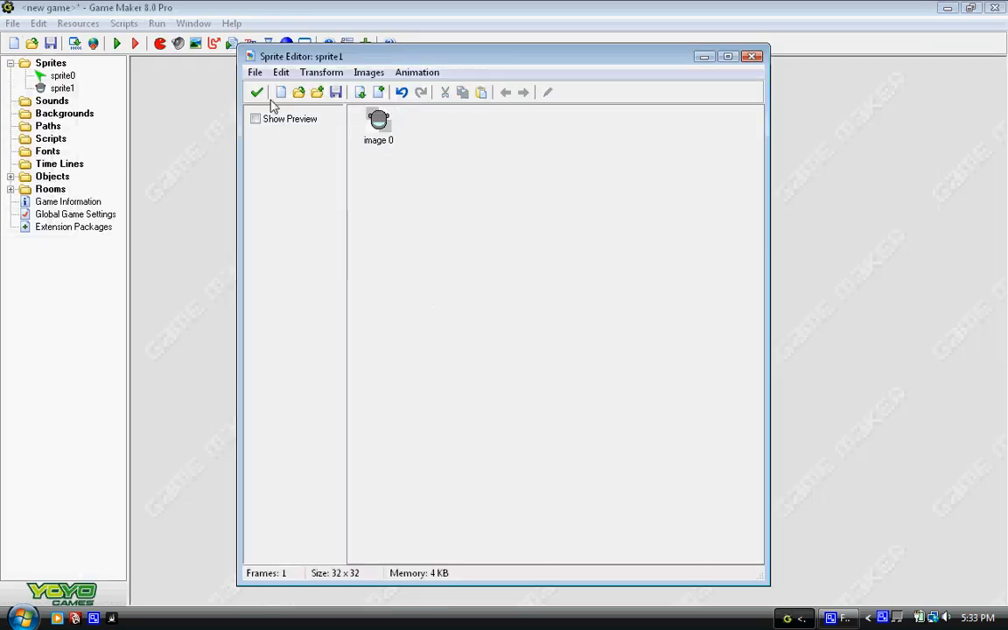
{"action": "left_click", "coordinate": [255, 91]}
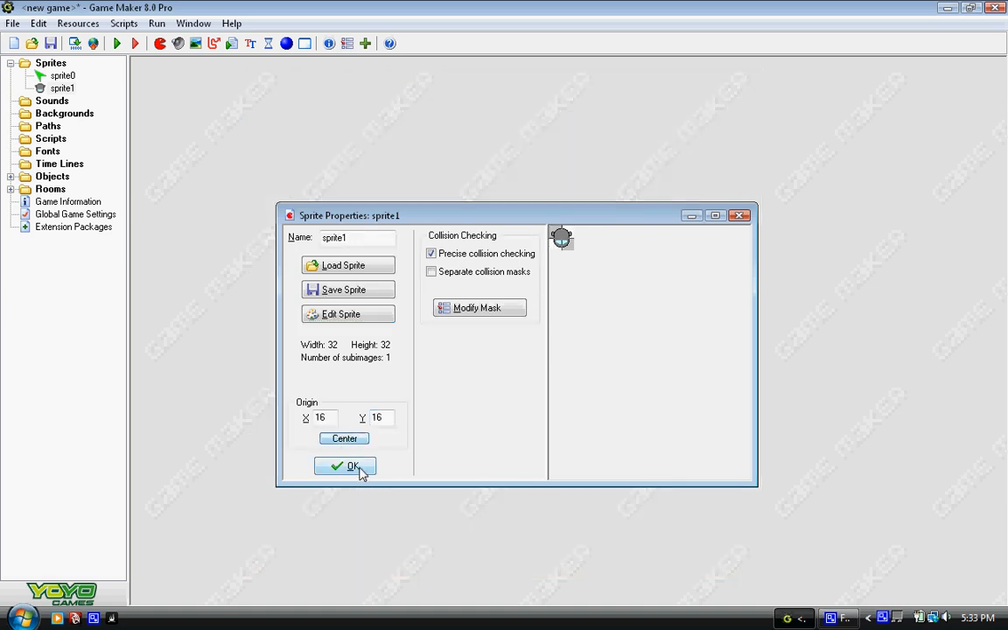
{"action": "left_click", "coordinate": [345, 465]}
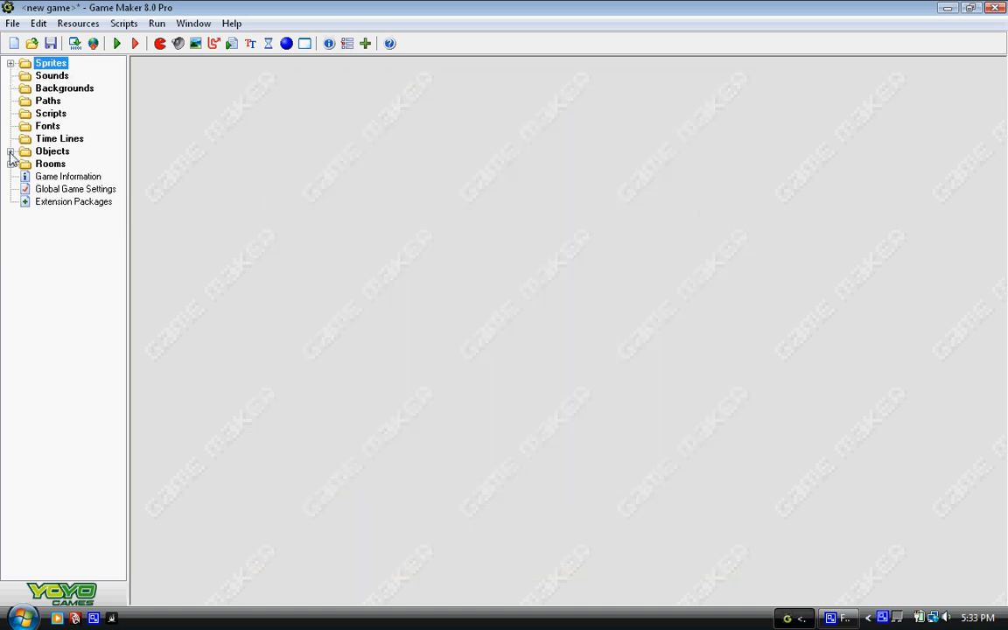
Add a Create event to the worker with a Set Cursor action using sprite0.
{"action": "double_click", "coordinate": [61, 165]}
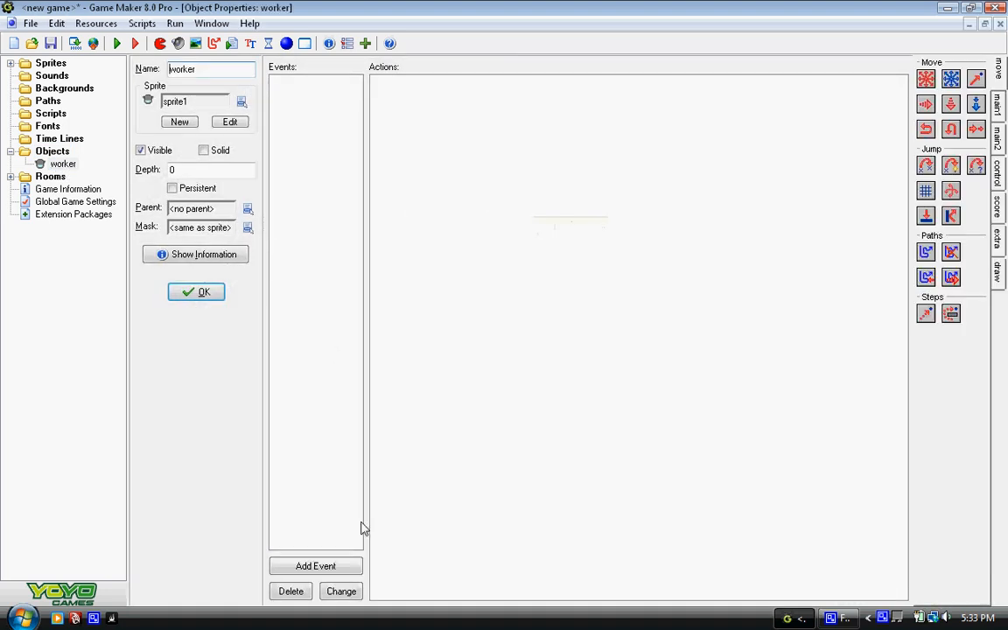
{"action": "left_click", "coordinate": [315, 565]}
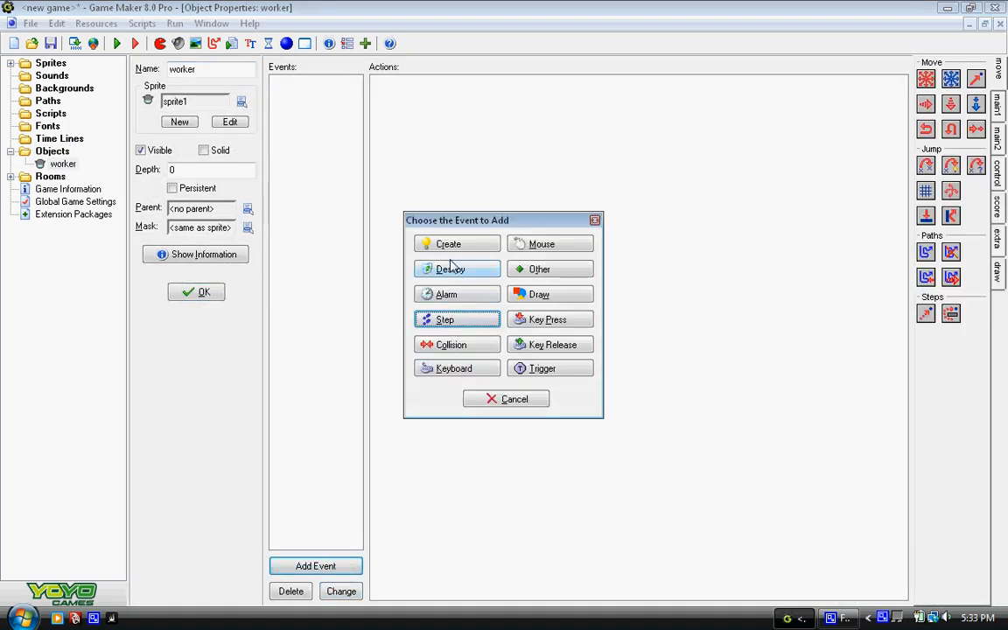
{"action": "left_click", "coordinate": [448, 243]}
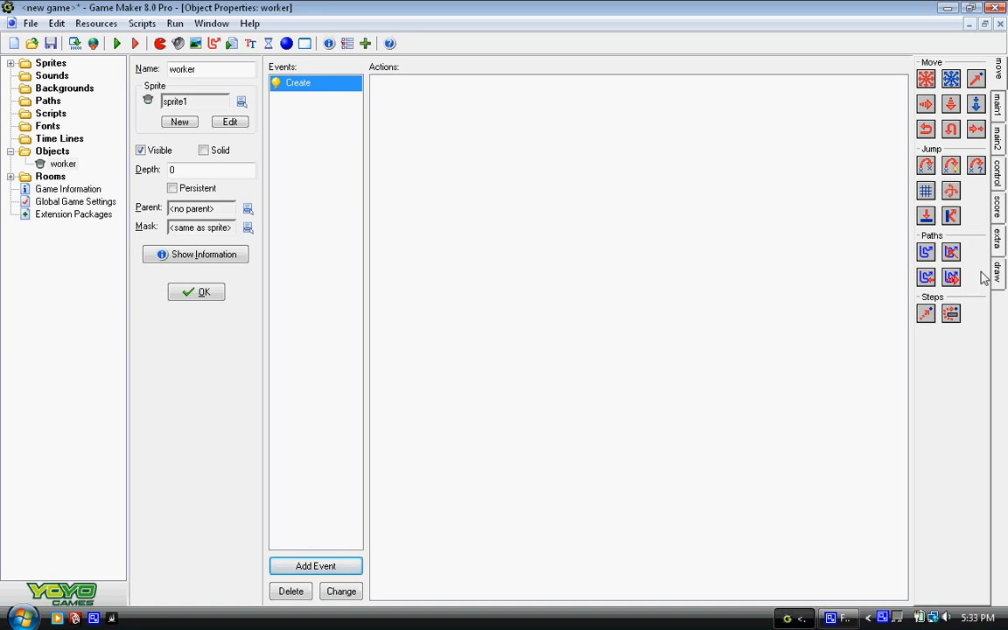
{"action": "left_click", "coordinate": [998, 175]}
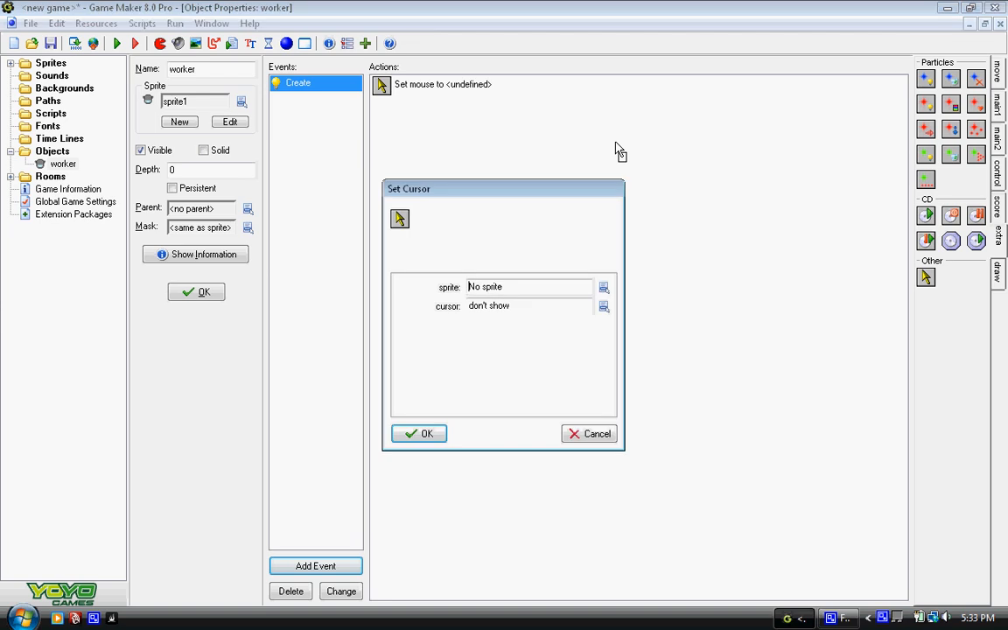
{"action": "left_click", "coordinate": [601, 287]}
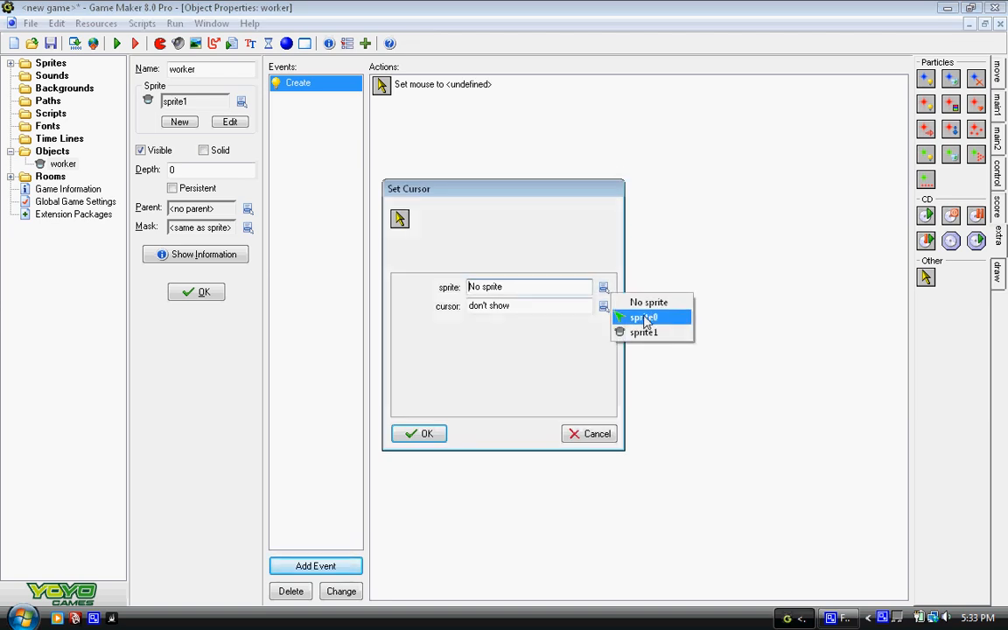
{"action": "left_click", "coordinate": [644, 316]}
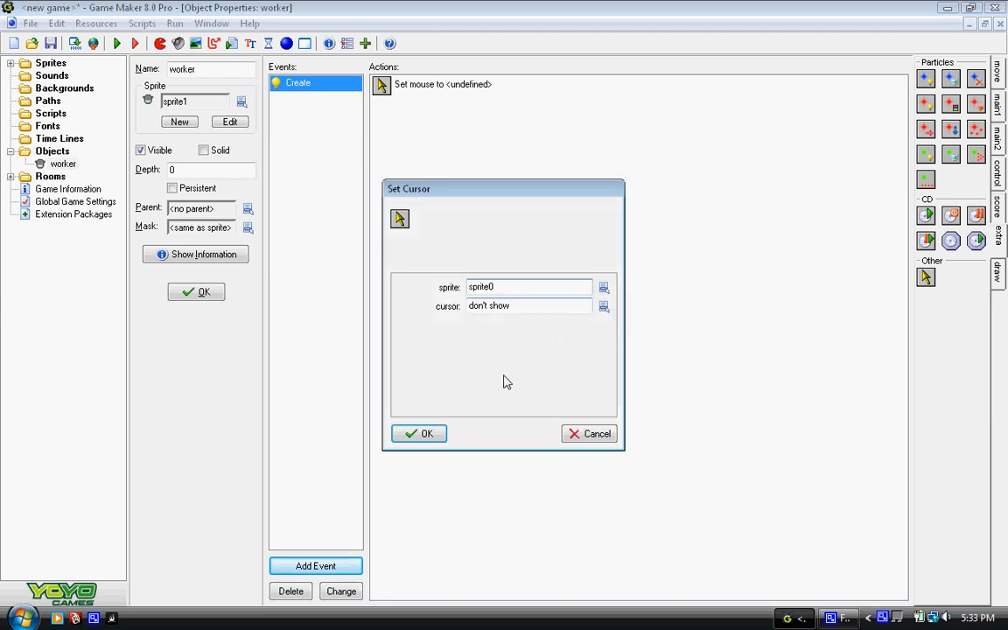
{"action": "left_click", "coordinate": [418, 434]}
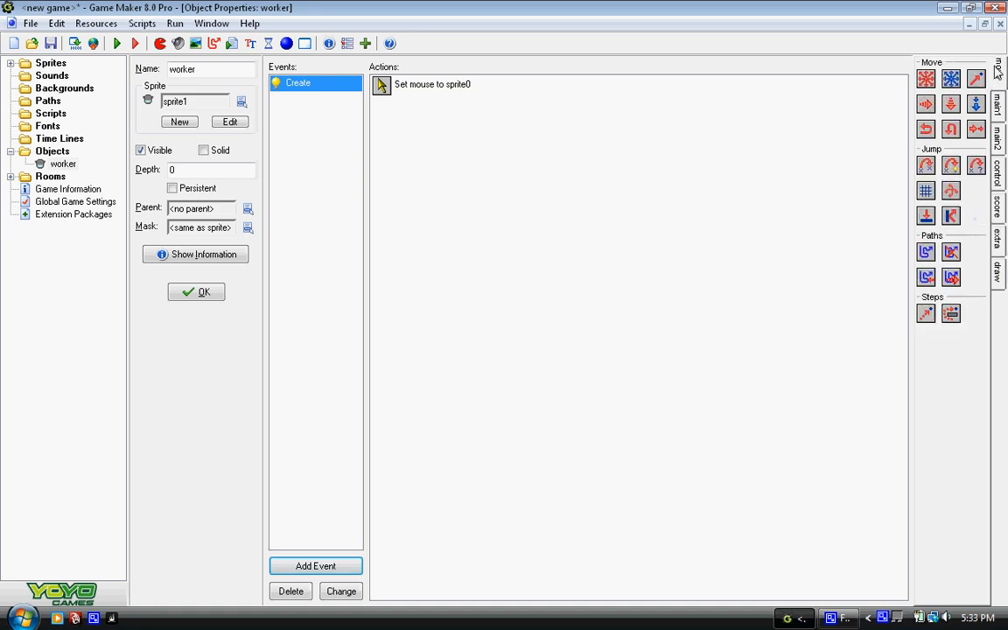
{"action": "mouse_move", "coordinate": [1000, 165]}
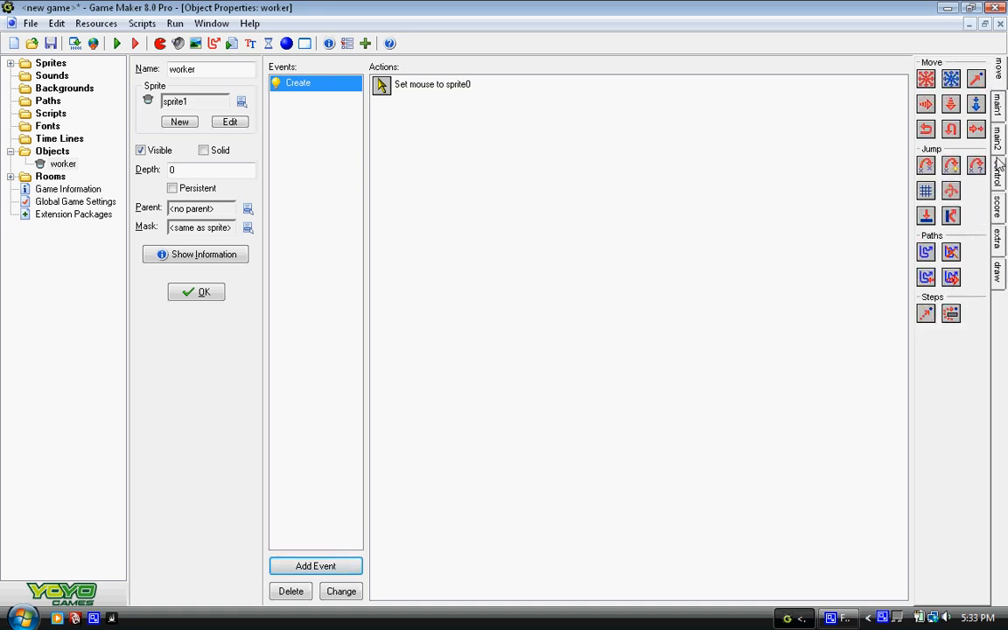
Add Create-event code: desx = self.x; desy = self.y; moving = 0;.
{"action": "double_click", "coordinate": [432, 84]}
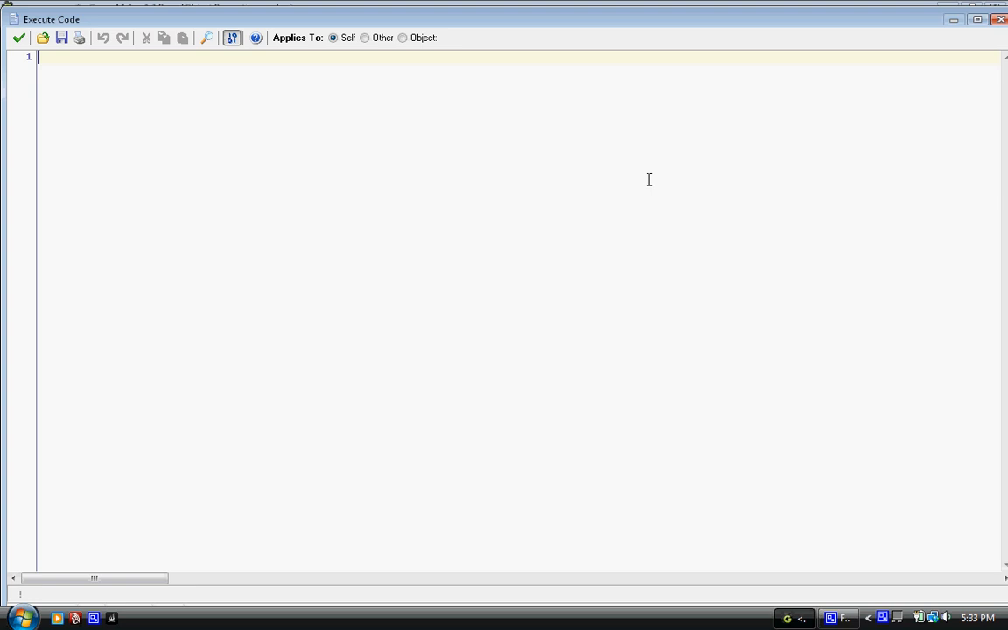
{"action": "mouse_move", "coordinate": [947, 49]}
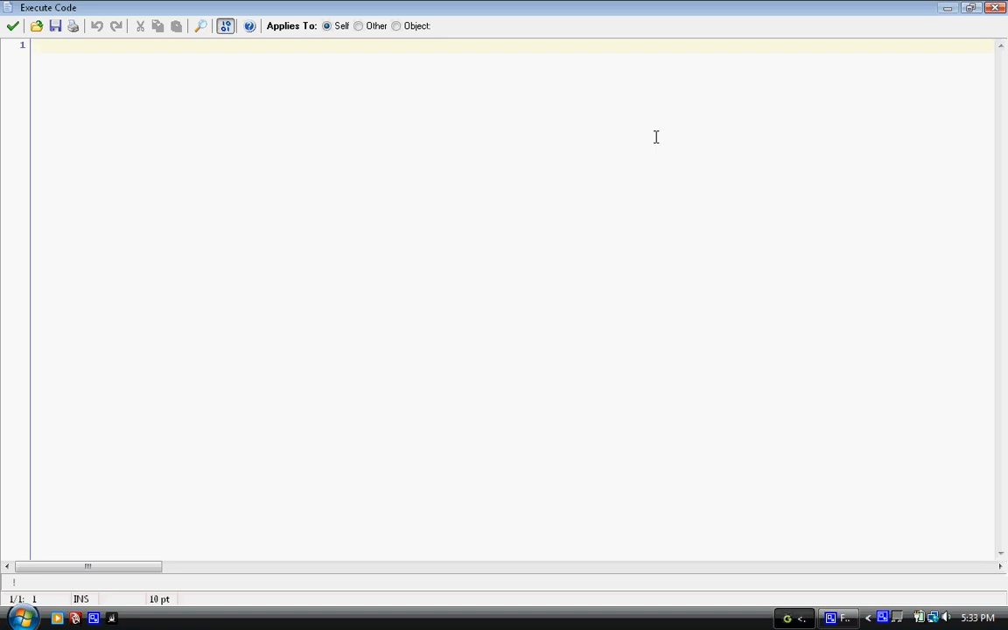
{"action": "type", "text": "desx = self.x;"}
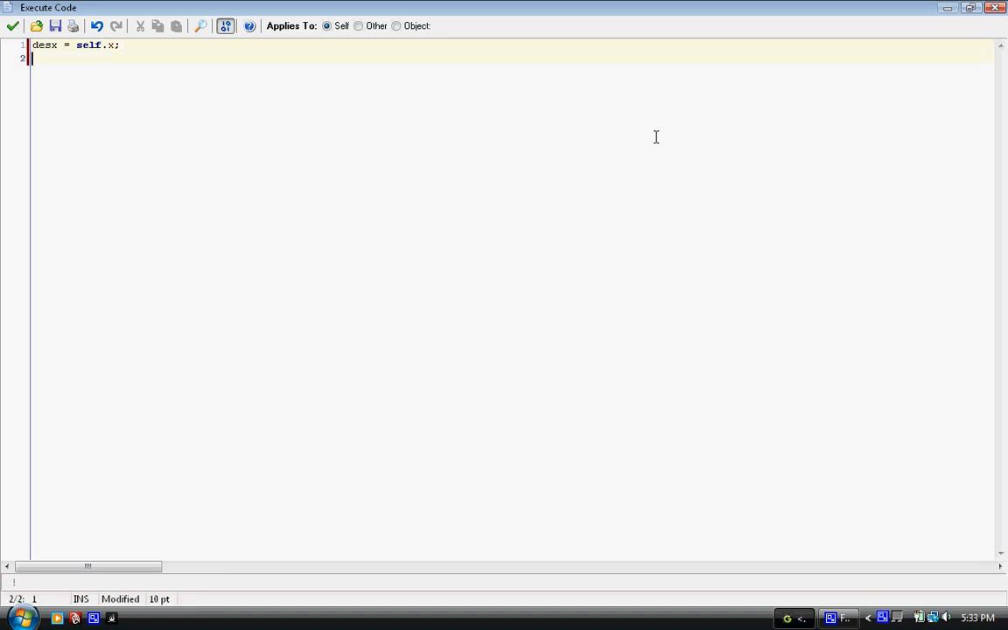
{"action": "type", "text": "desy ="}
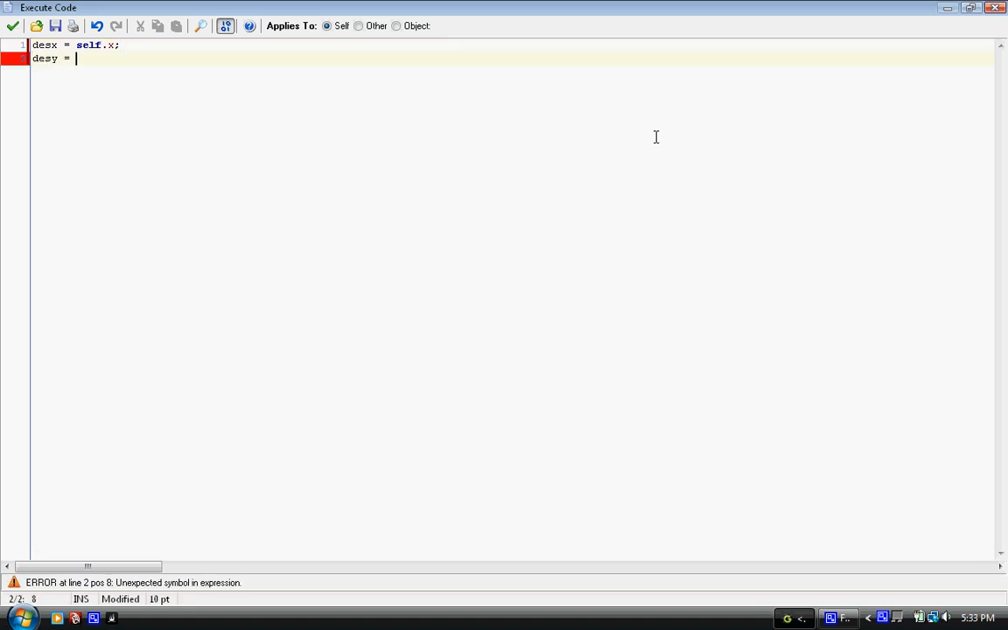
{"action": "type", "text": "self.y;"}
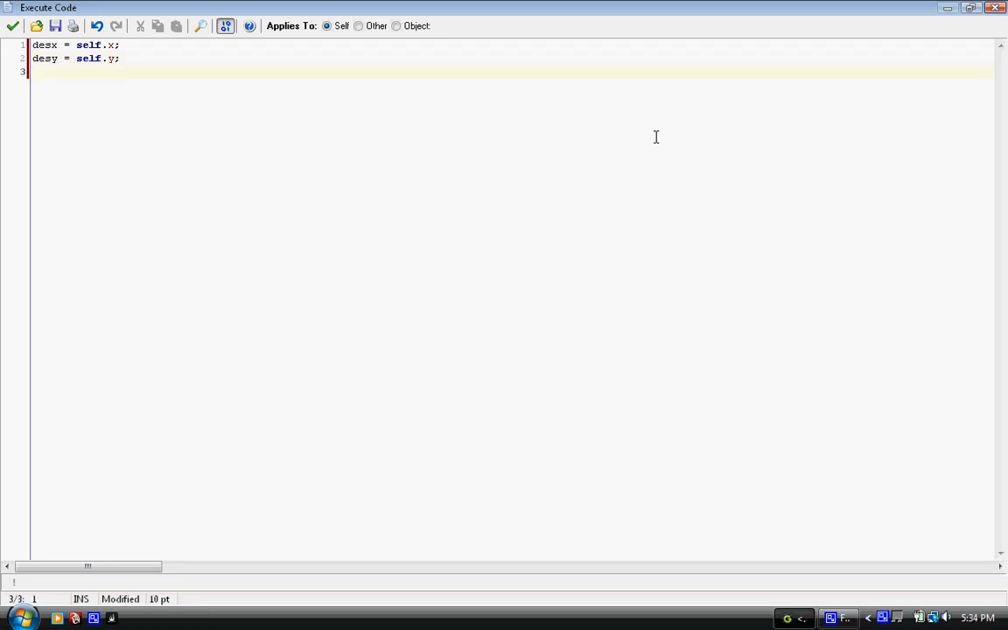
{"action": "type", "text": "moving = 0"}
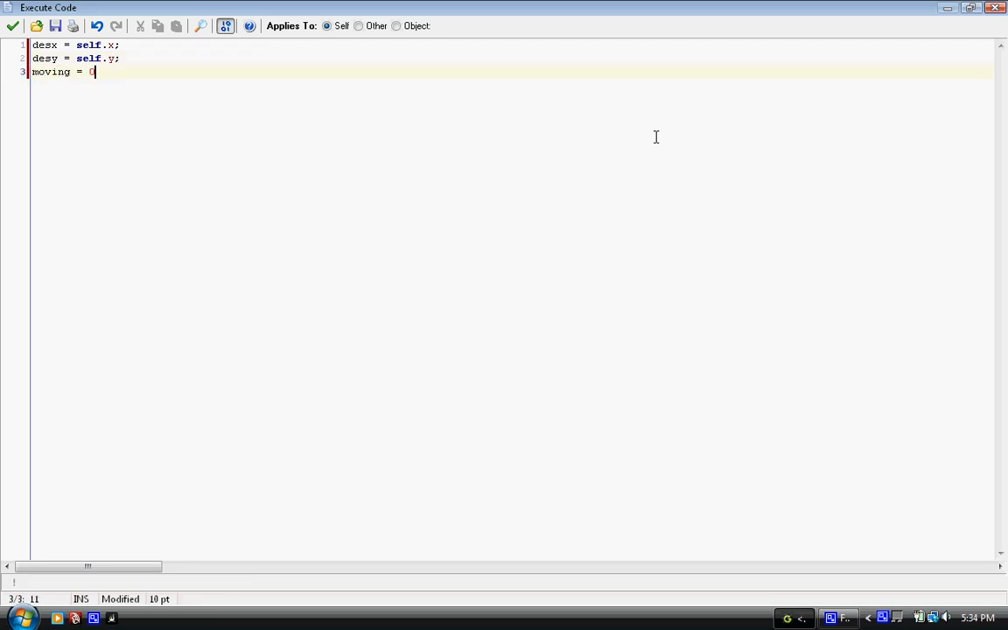
{"action": "type", "text": ";"}
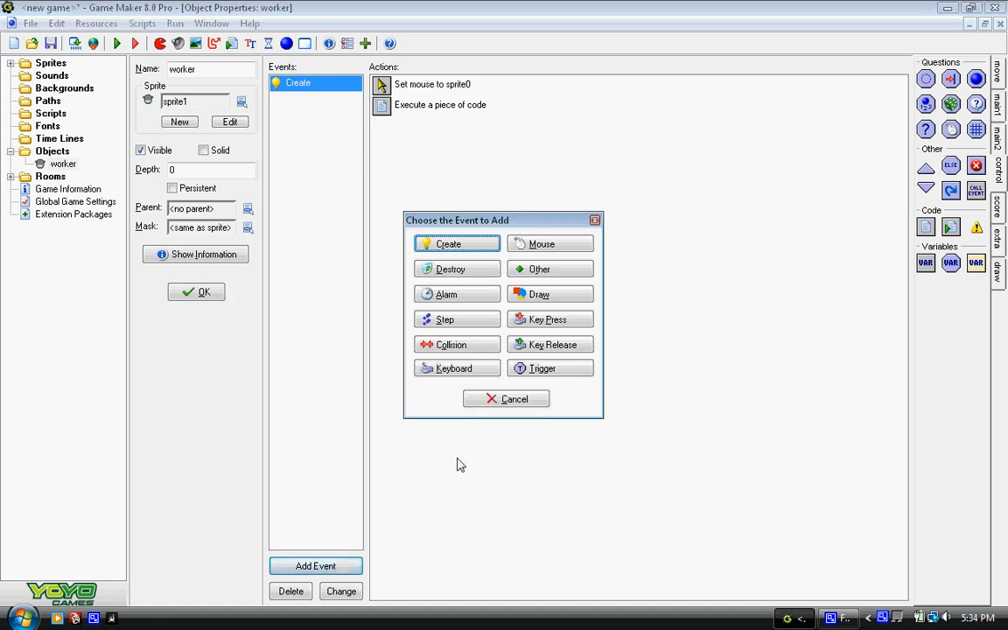
In a new mouse event's code, set moving = 1 and image_angle = point_direction(self.x,self.y,mouse_x,mouse_y);.
{"action": "left_click", "coordinate": [550, 243]}
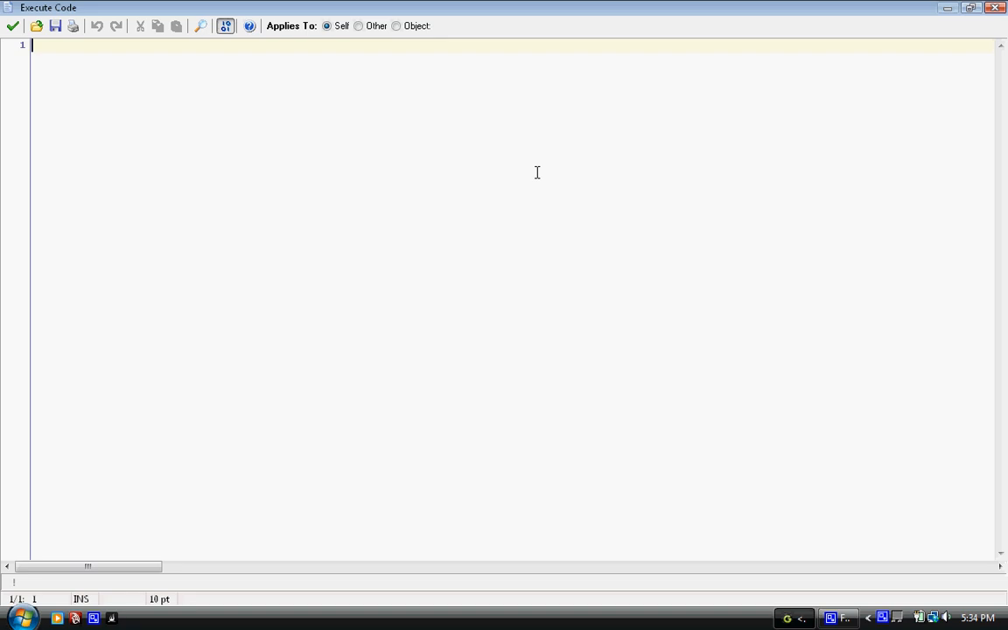
{"action": "type", "text": "mov"}
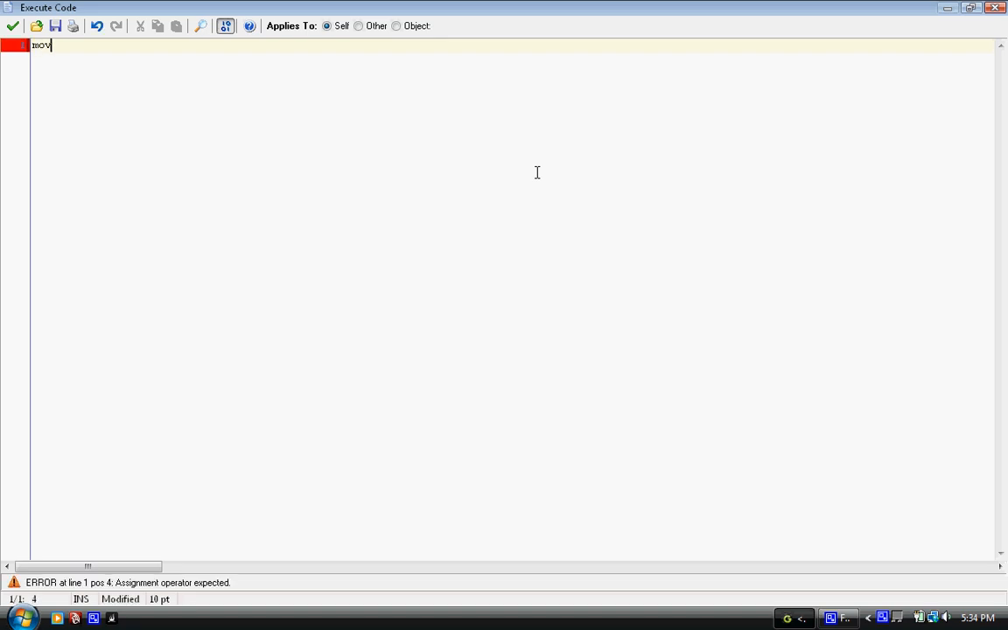
{"action": "type", "text": "ing = 1;"}
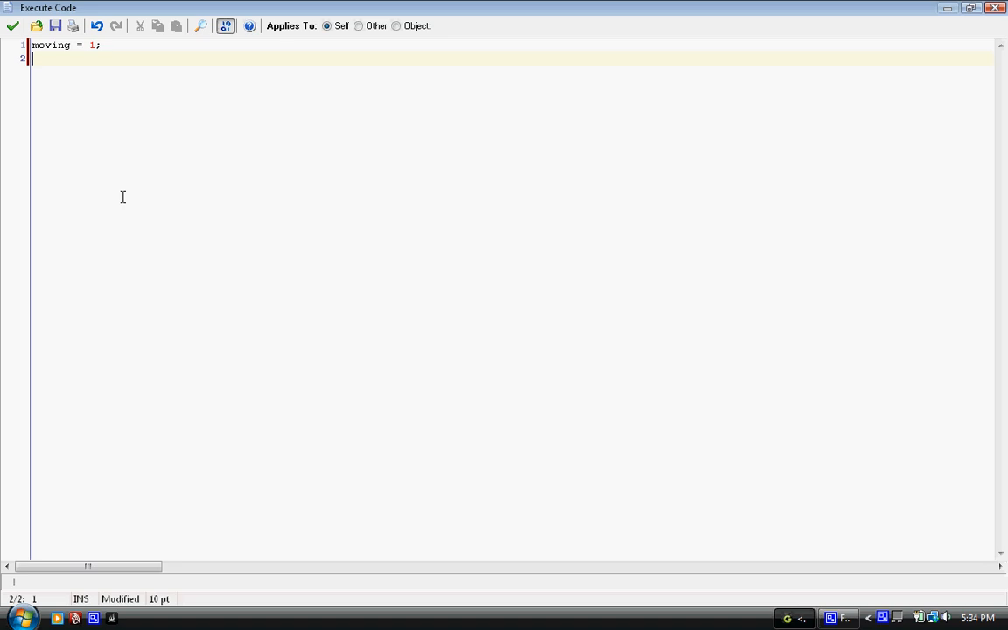
{"action": "type", "text": "image_angle ="}
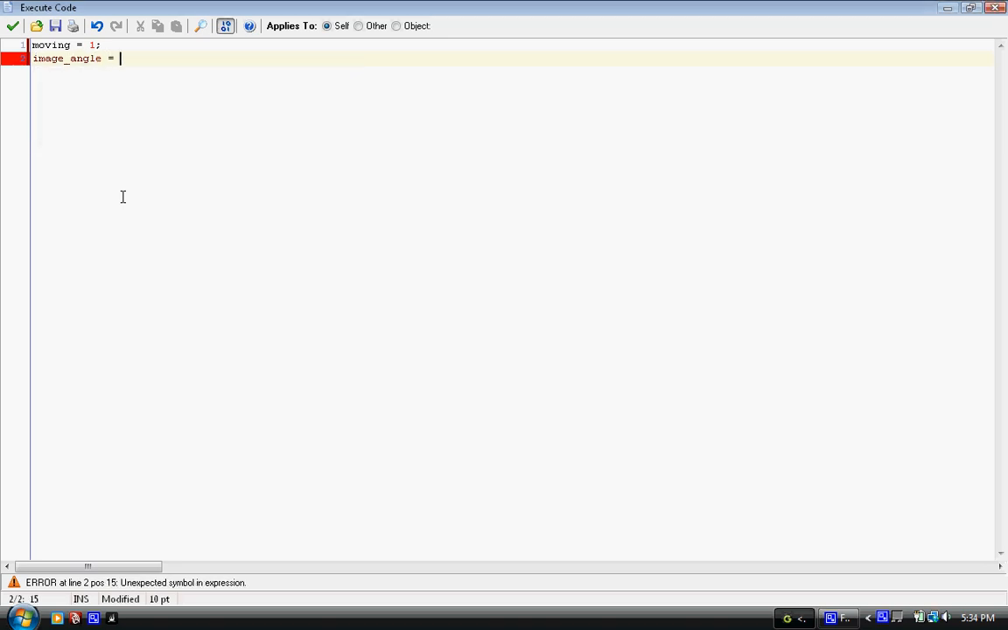
{"action": "type", "text": "point"}
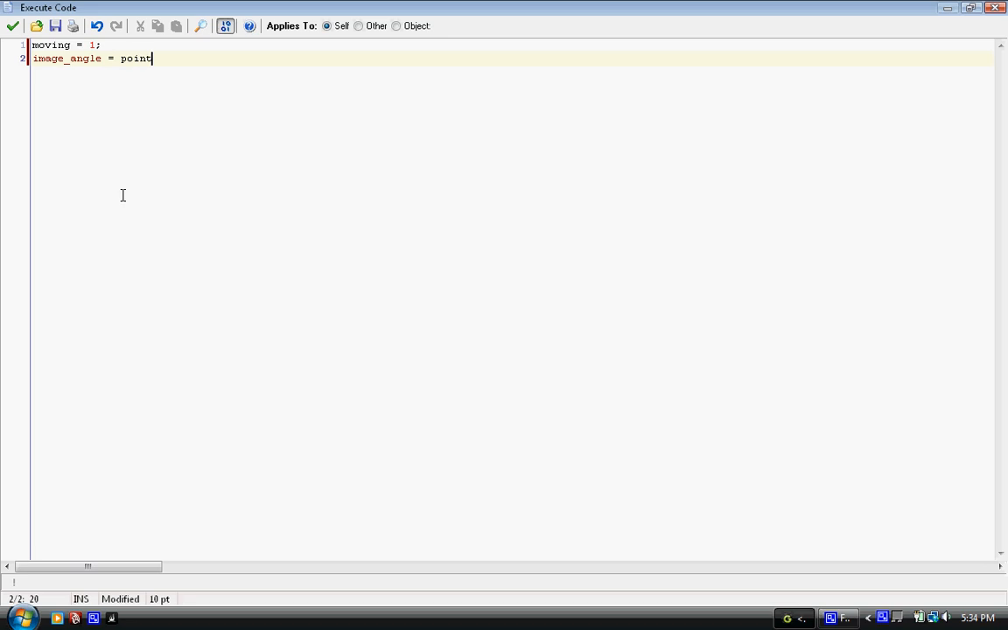
{"action": "type", "text": "_directio"}
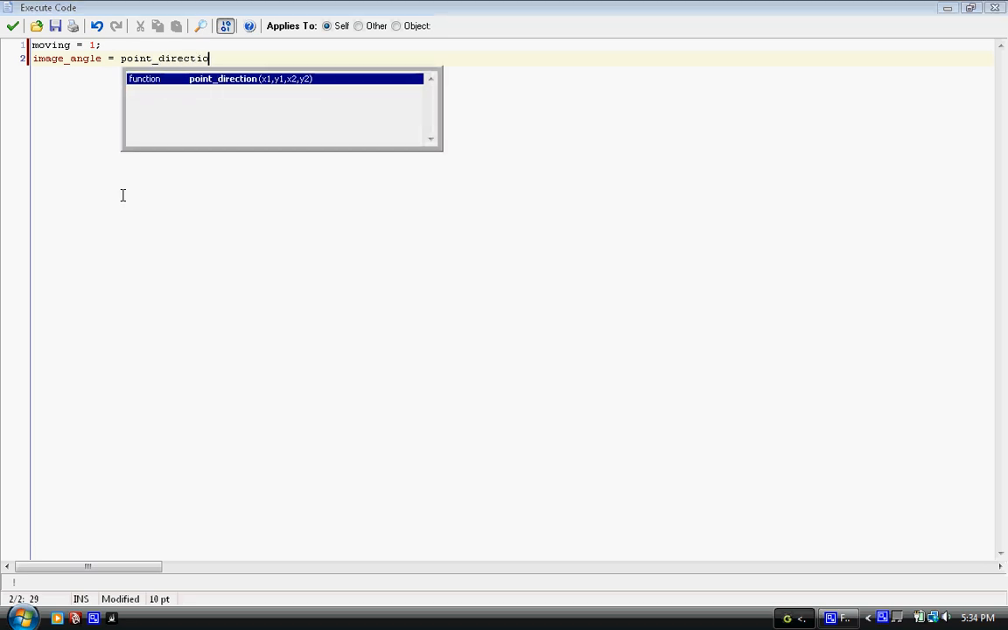
{"action": "type", "text": "n()"}
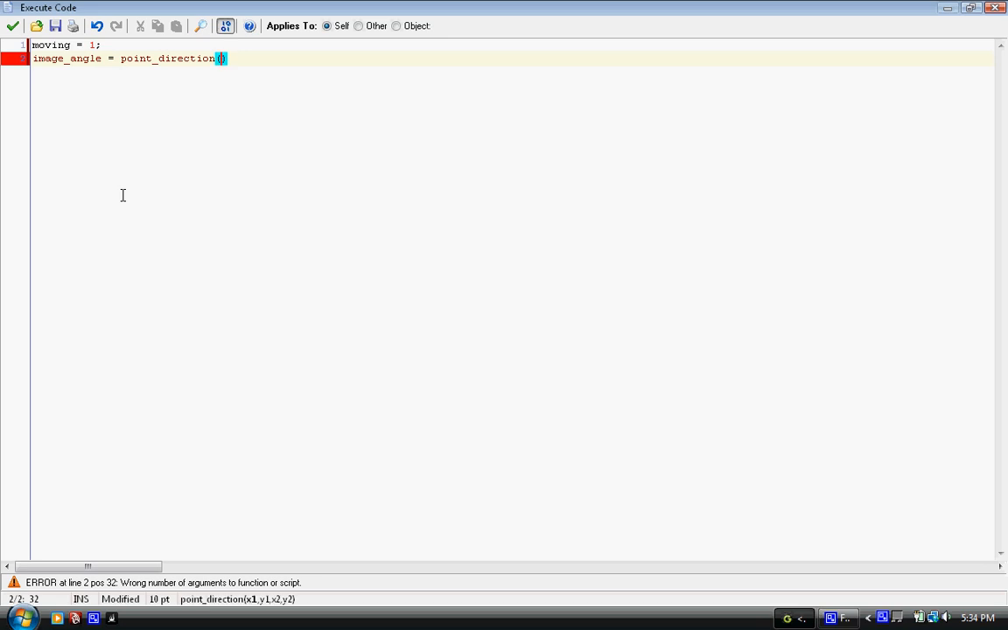
{"action": "type", "text": "self,x."}
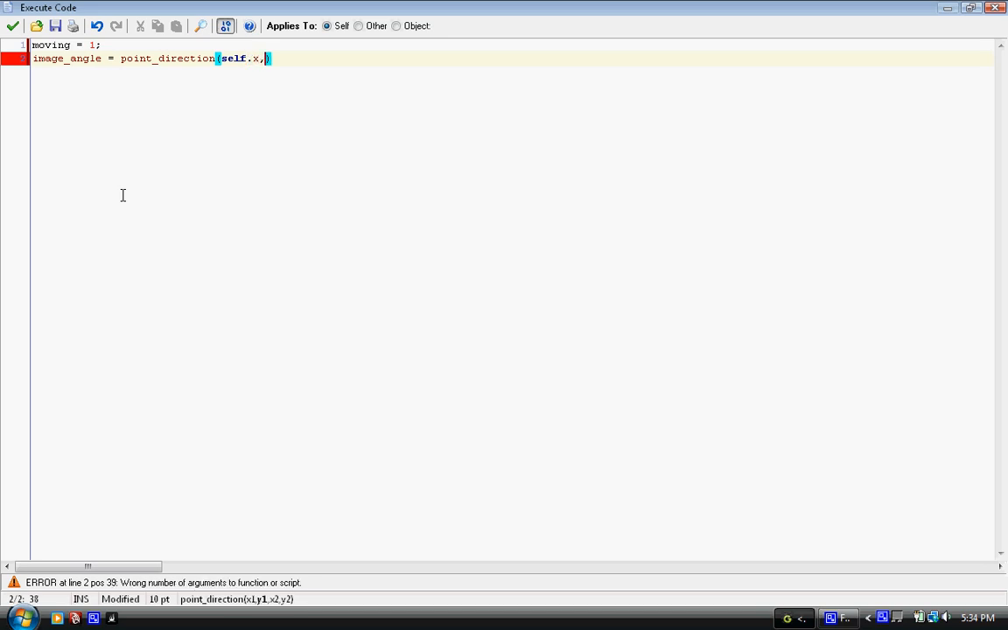
{"action": "type", "text": "self"}
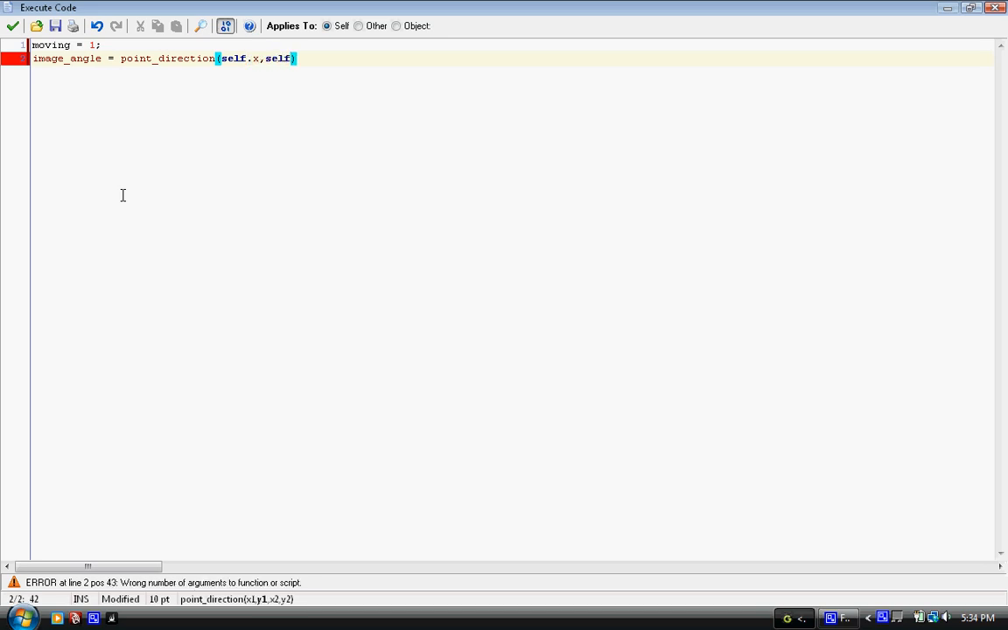
{"action": "type", "text": ".y,"}
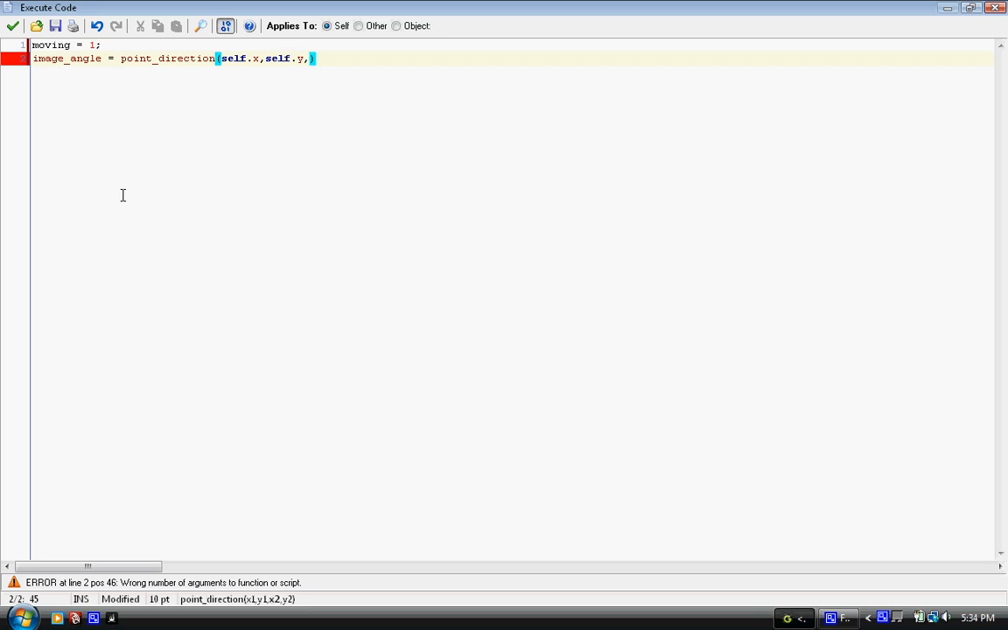
{"action": "type", "text": "mouse"}
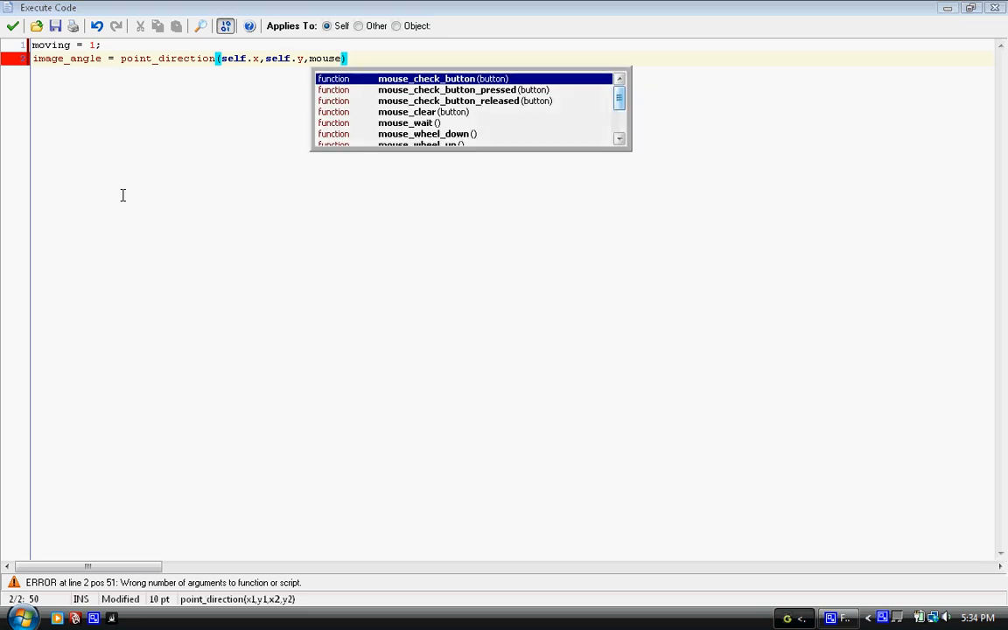
{"action": "type", "text": "_x"}
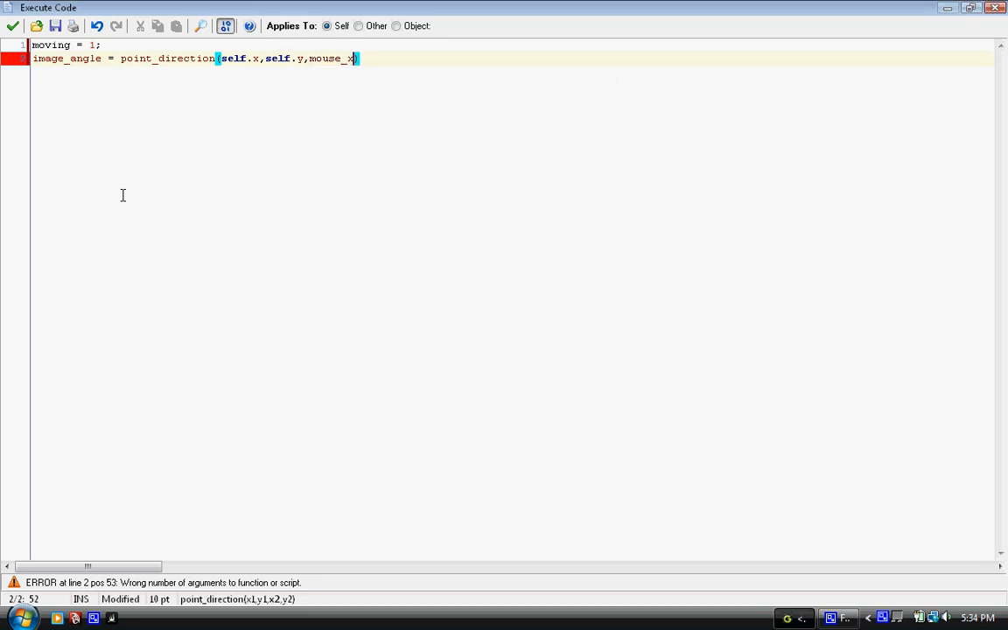
{"action": "type", "text": ",mouse_y"}
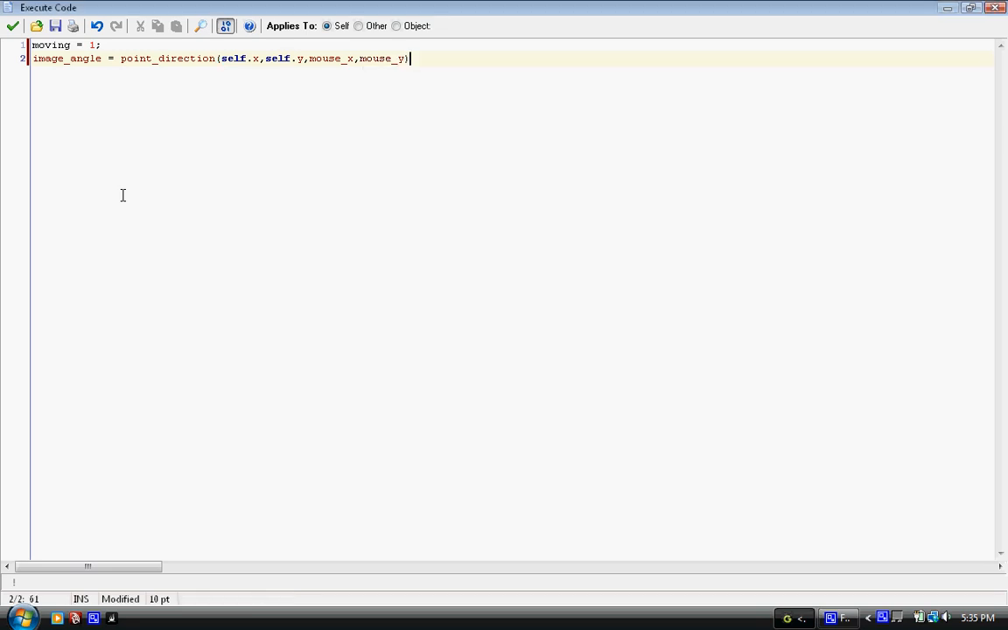
{"action": "type", "text": ";"}
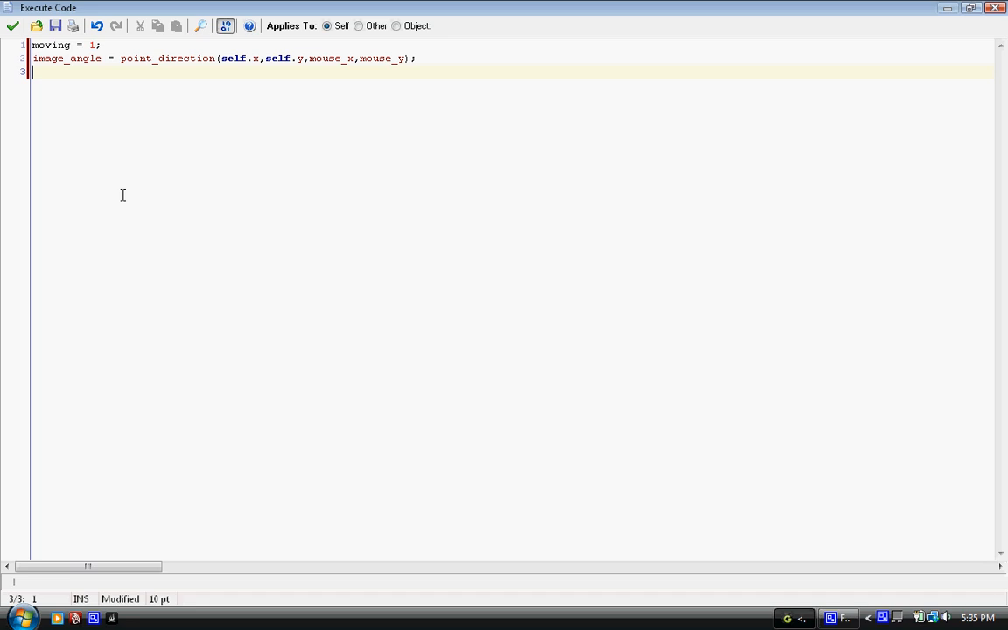
Store the click destination with desx = mouse_x; desy = mouse_y;.
{"action": "type", "text": "desx ="}
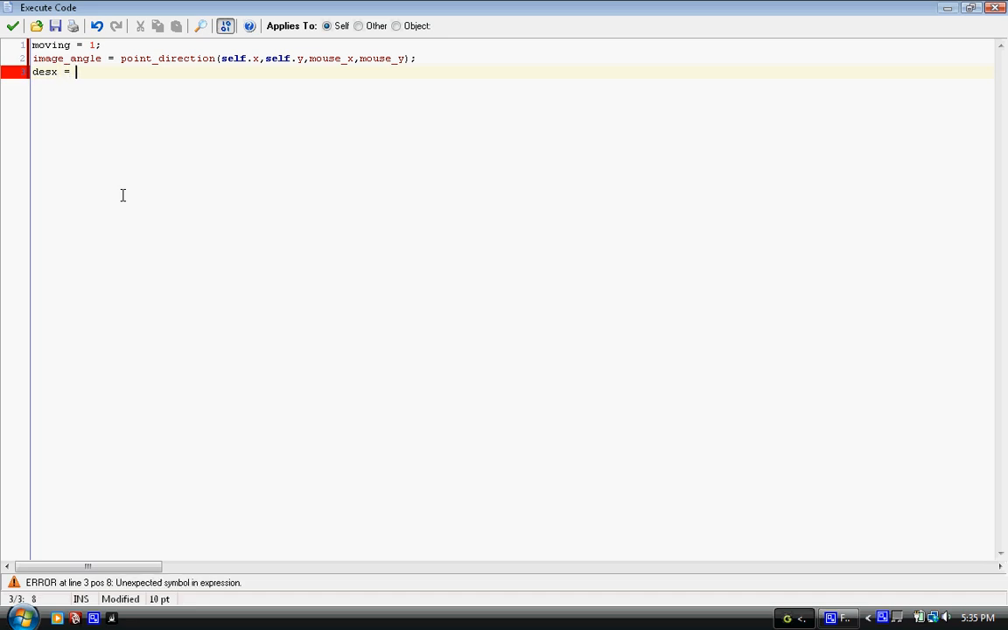
{"action": "type", "text": "mouse_x;"}
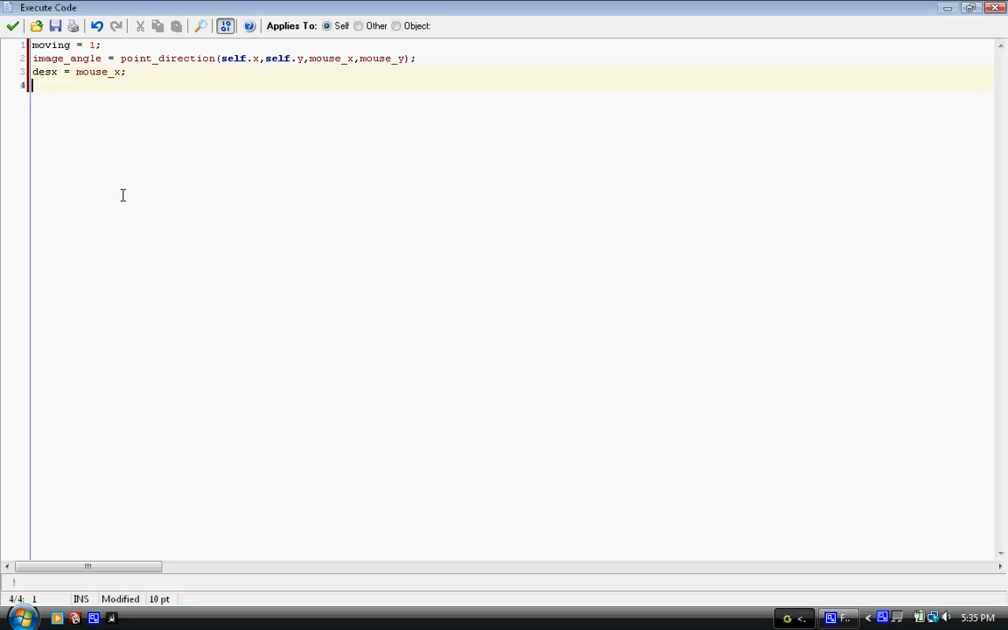
{"action": "type", "text": "desy ="}
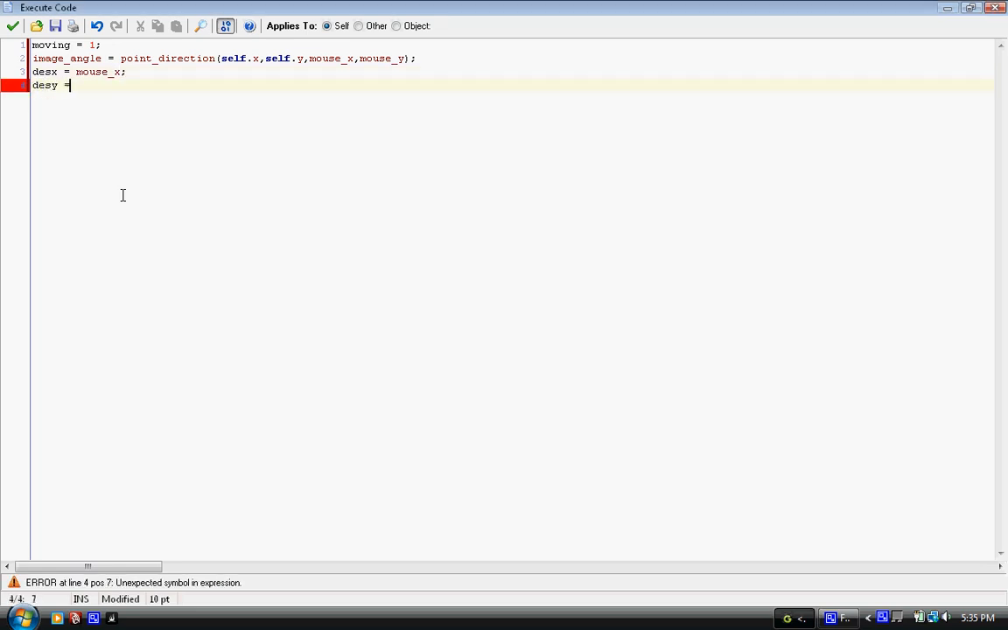
{"action": "type", "text": "mouse_"}
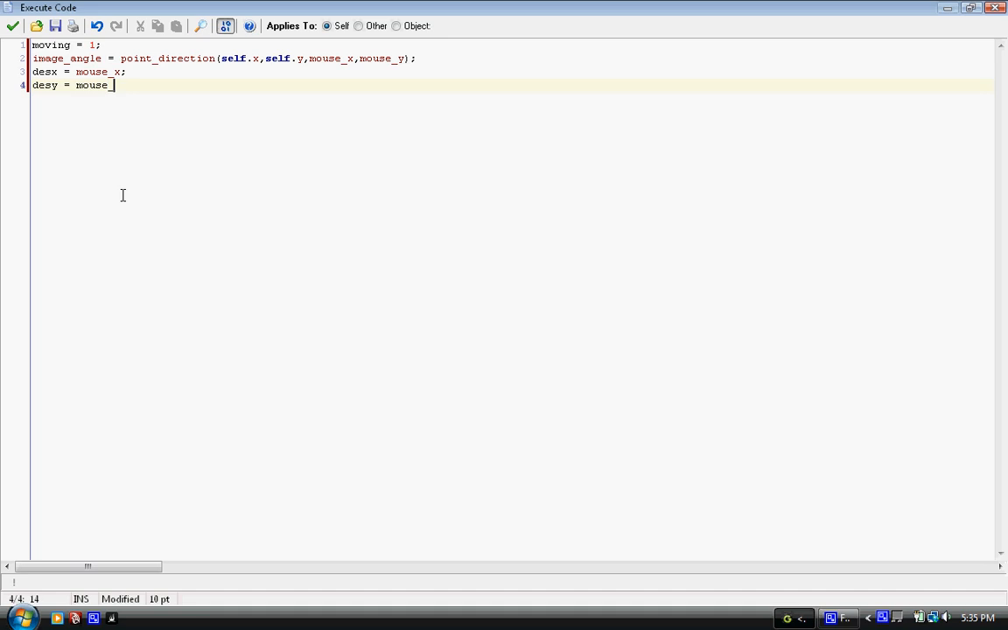
{"action": "type", "text": "y;"}
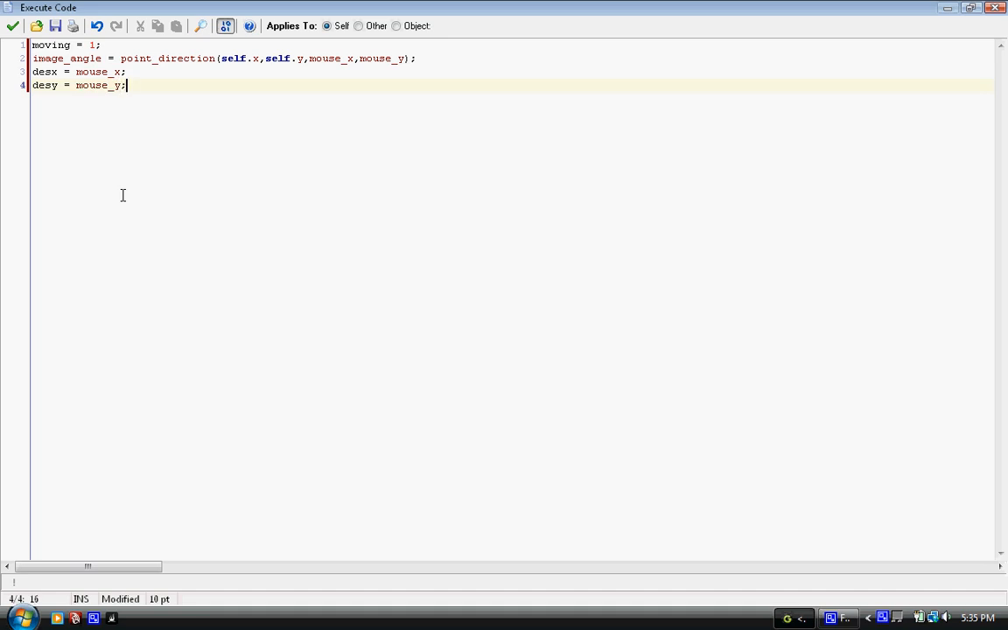
{"action": "mouse_move", "coordinate": [119, 166]}
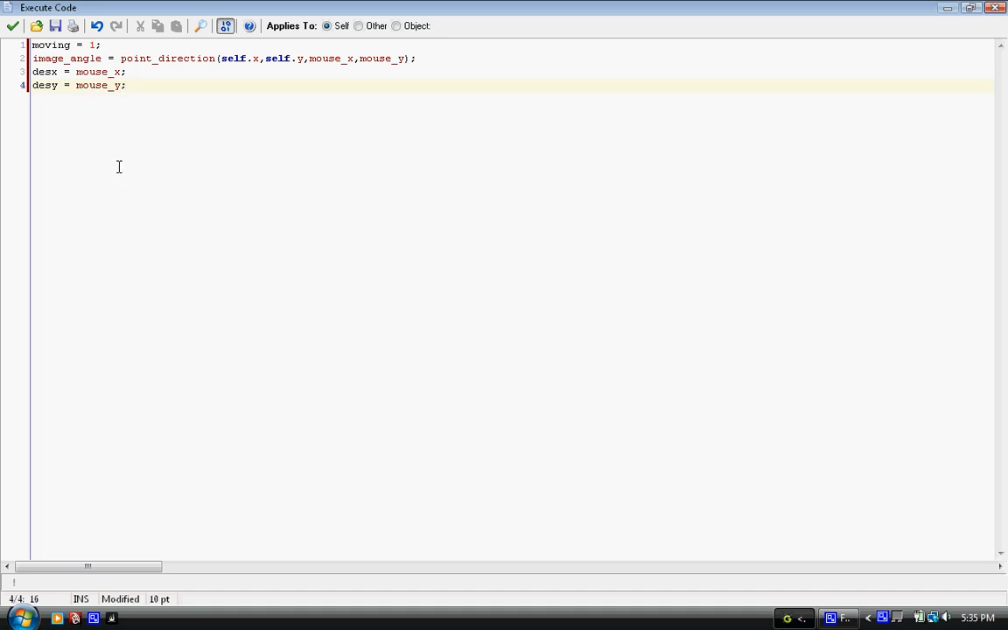
Save the click code and add a Step event to the worker with an Execute Code action.
{"action": "left_click", "coordinate": [12, 26]}
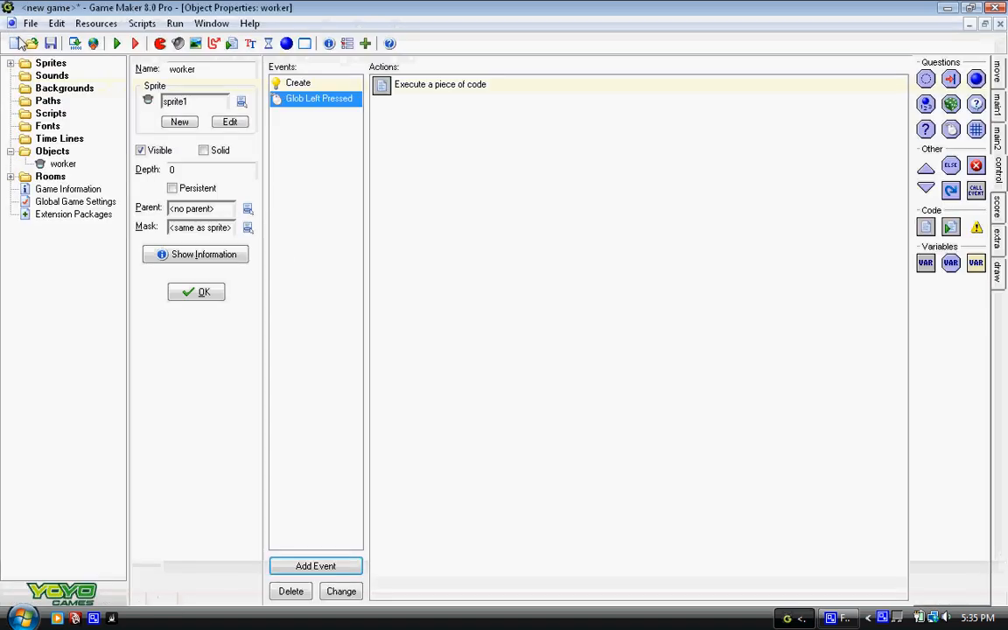
{"action": "left_click", "coordinate": [315, 565]}
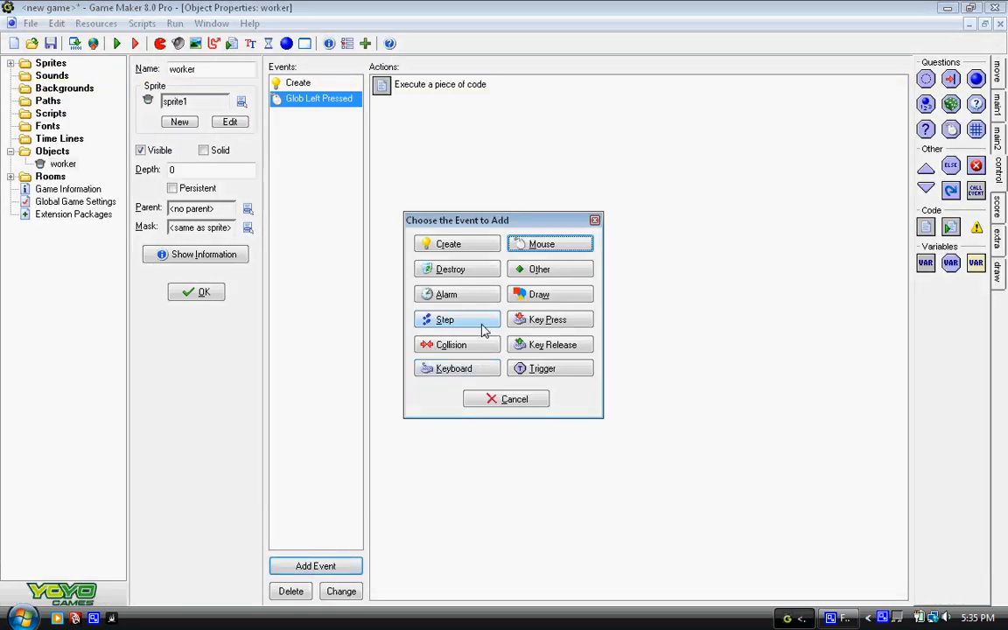
{"action": "left_click", "coordinate": [454, 319]}
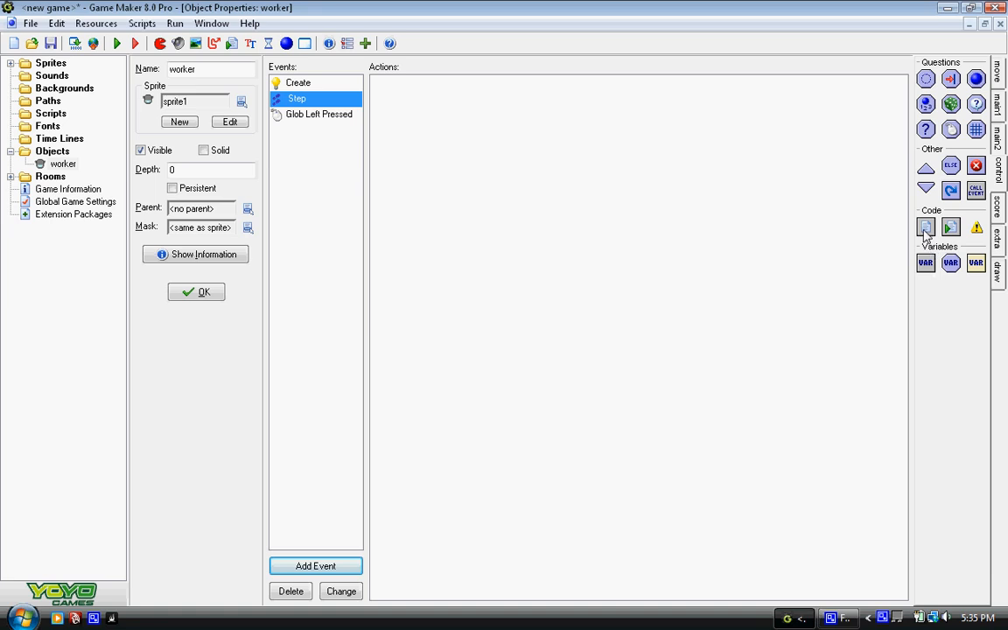
{"action": "left_click", "coordinate": [924, 228]}
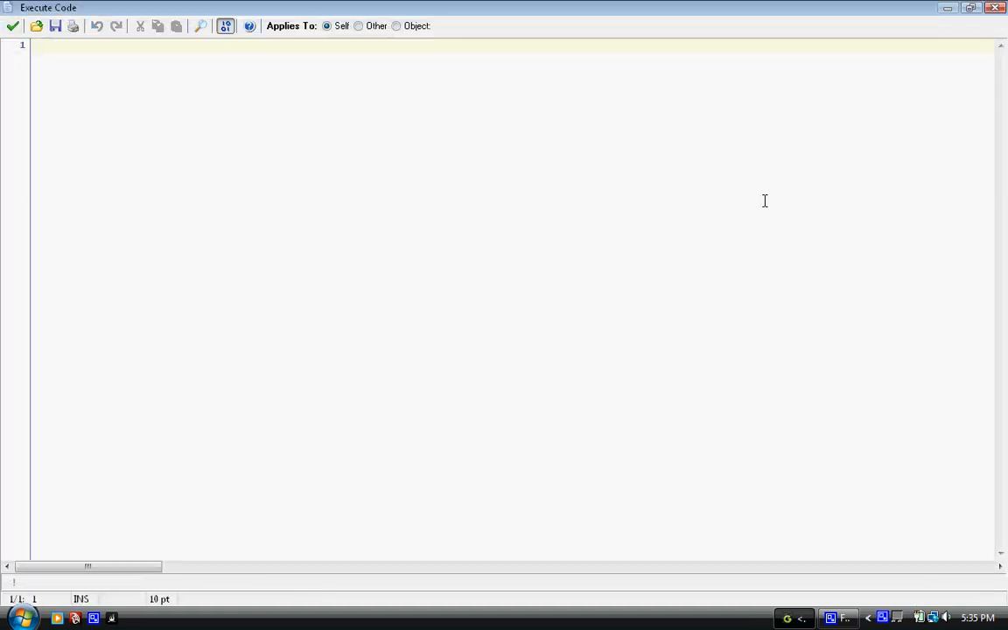
Write if moving = 1 then mp_potential_step(desx,desy,4,true); and save the Step code.
{"action": "type", "text": "if mov"}
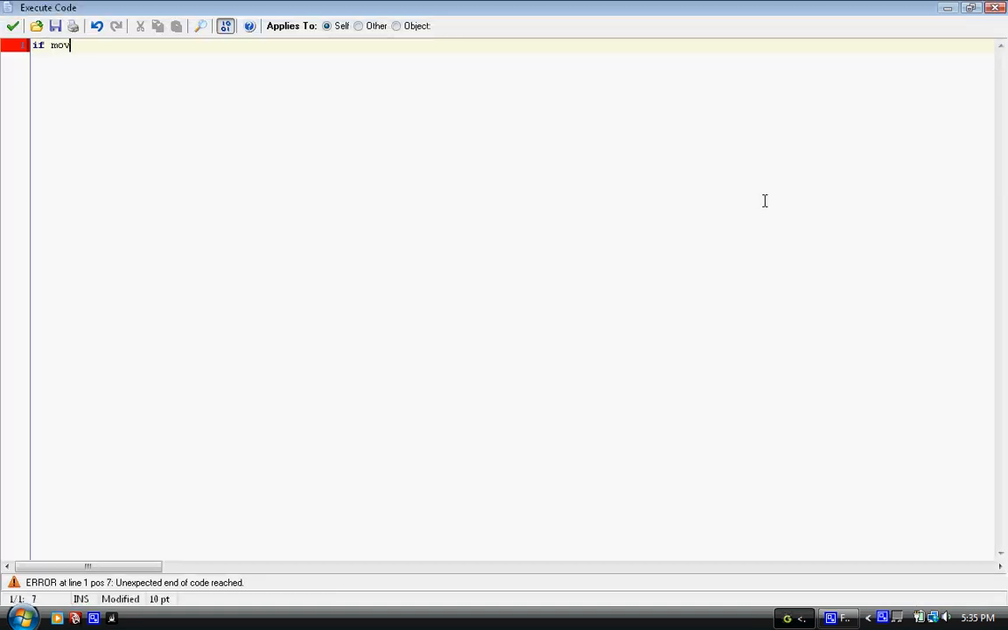
{"action": "type", "text": "ing = 1"}
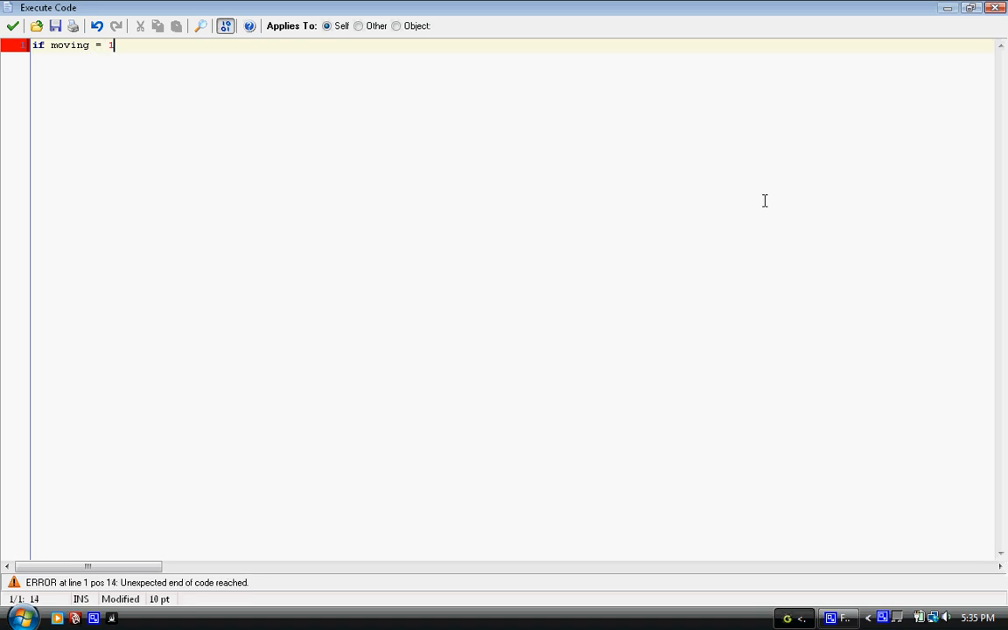
{"action": "type", "text": ";"}
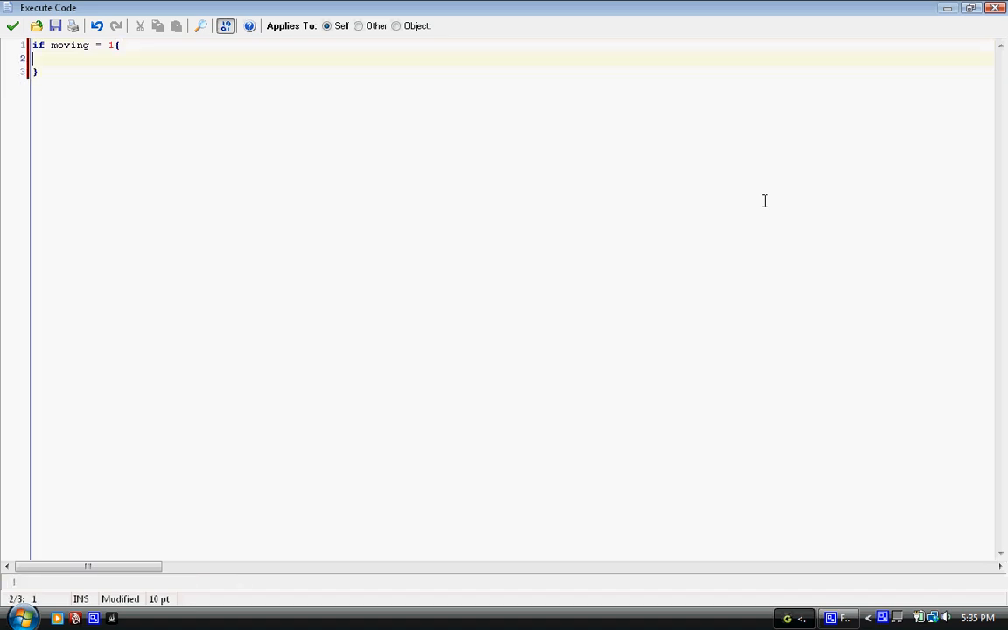
{"action": "type", "text": "mp_"}
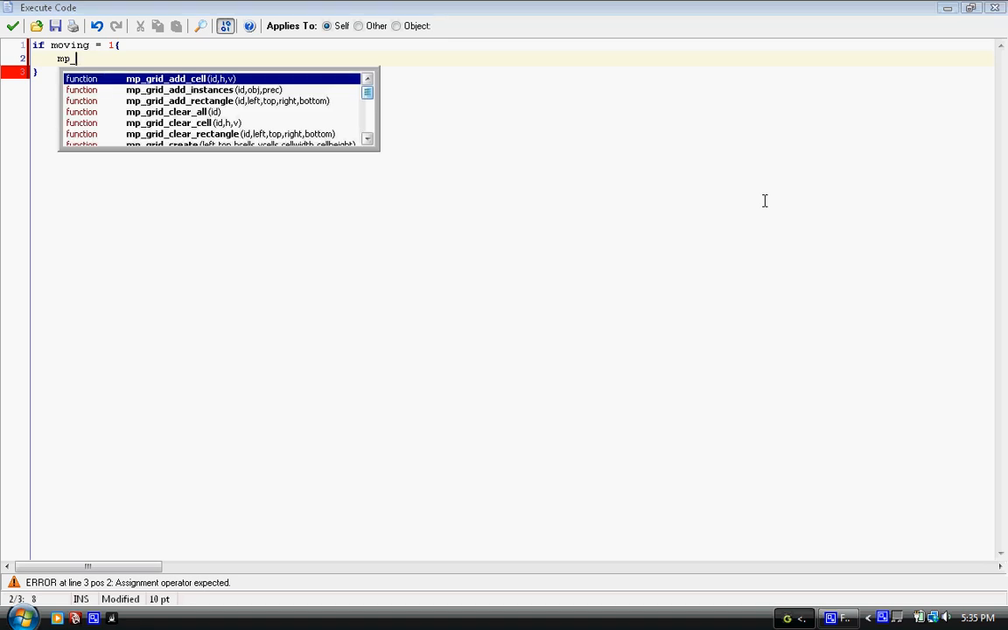
{"action": "type", "text": "potential"}
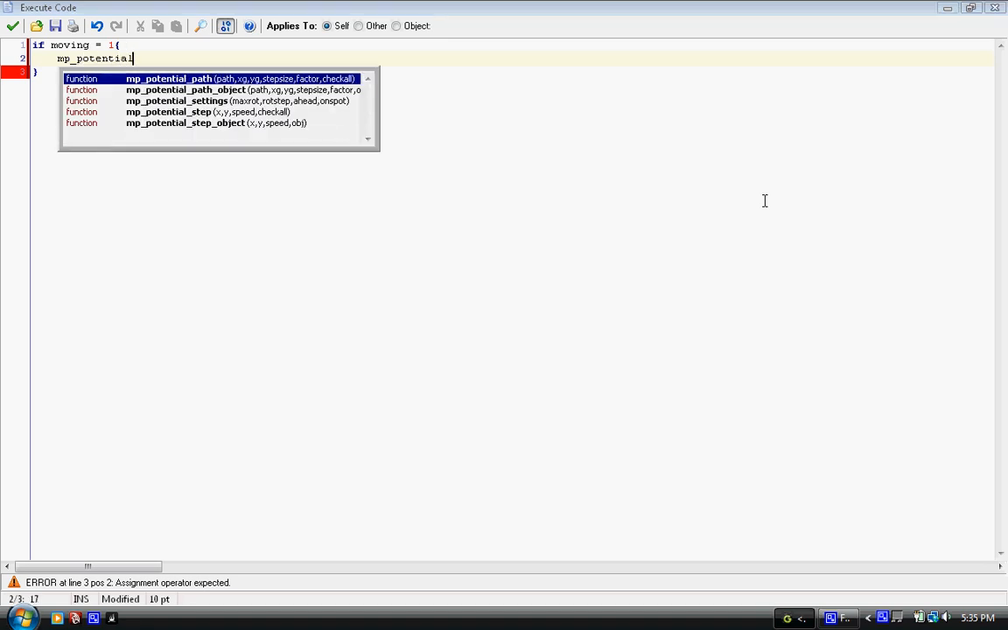
{"action": "type", "text": "_"}
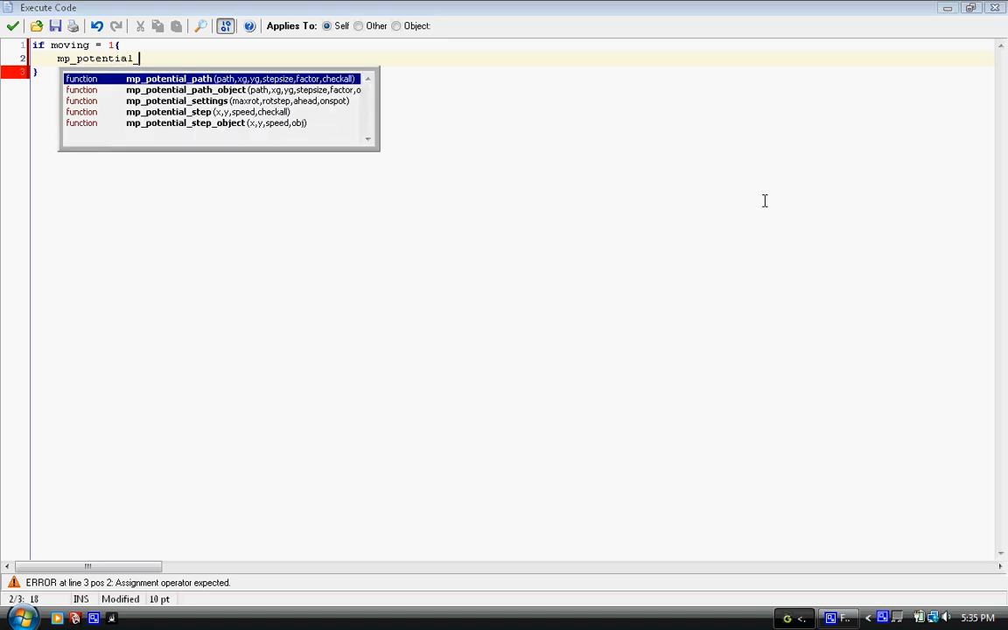
{"action": "type", "text": "step"}
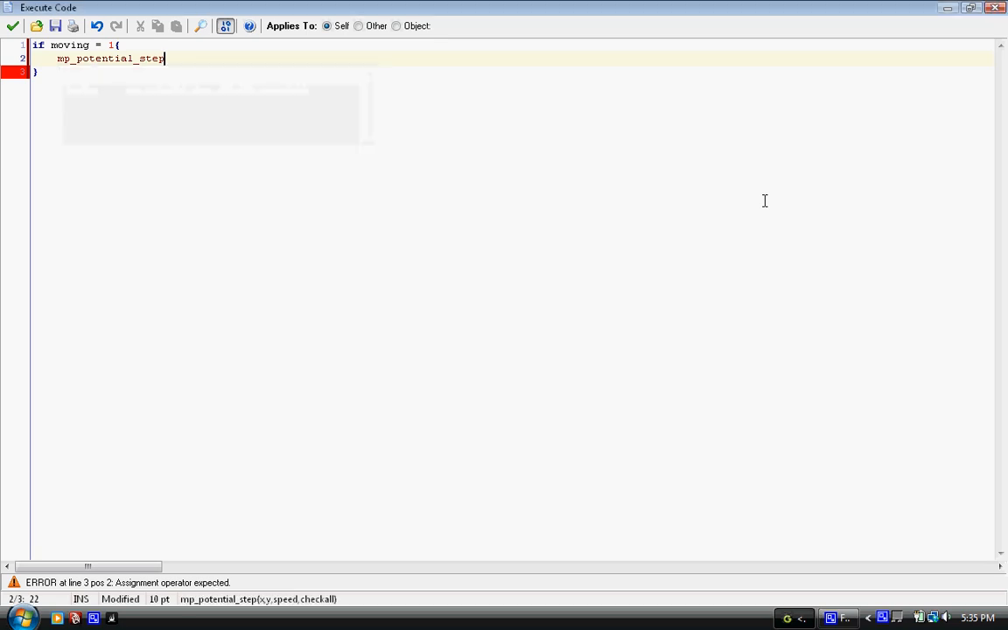
{"action": "type", "text": "("}
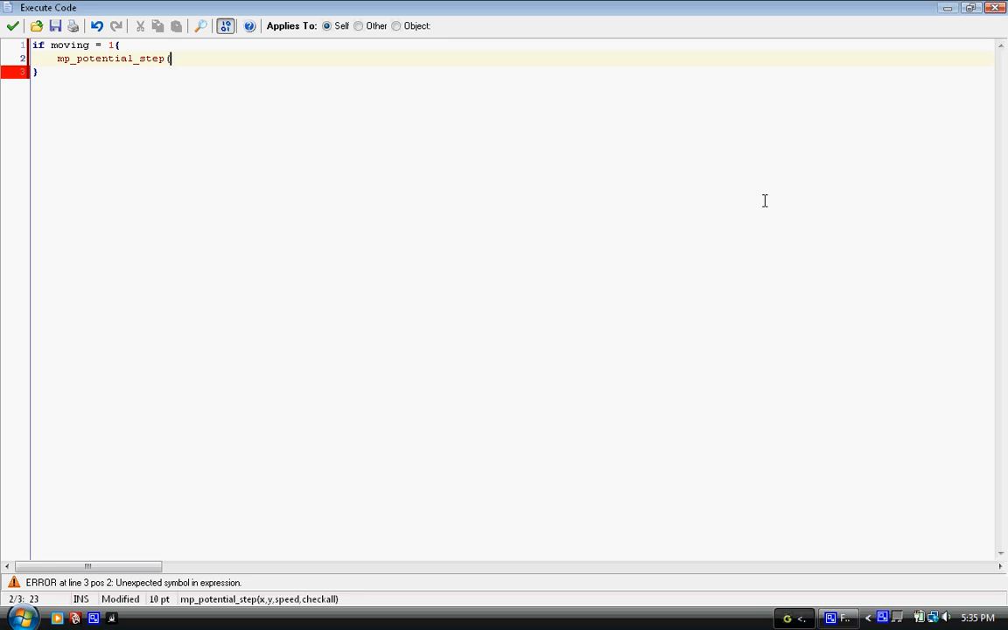
{"action": "type", "text": "desx"}
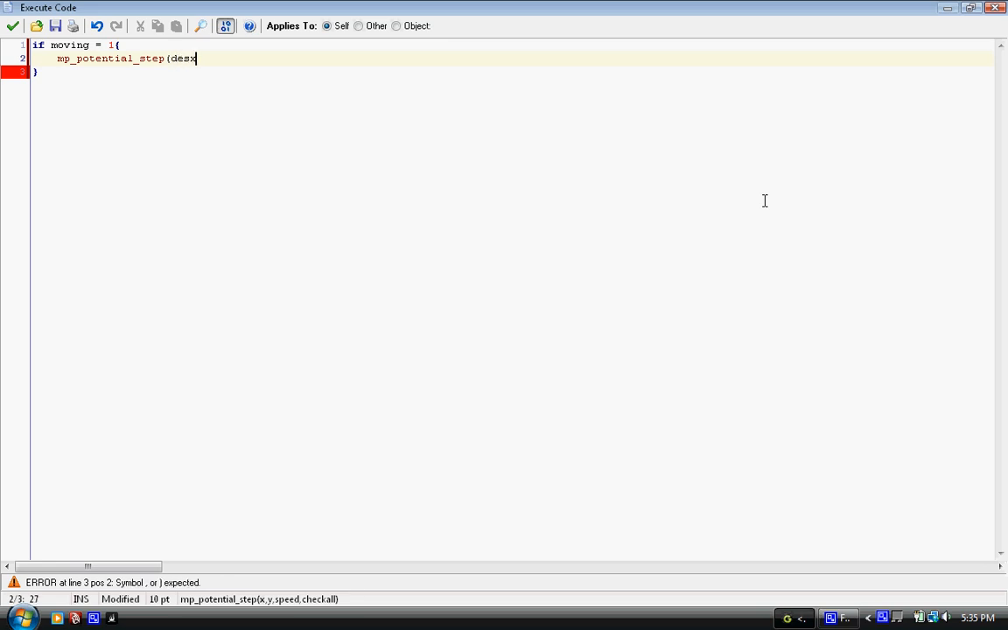
{"action": "type", "text": ",desy"}
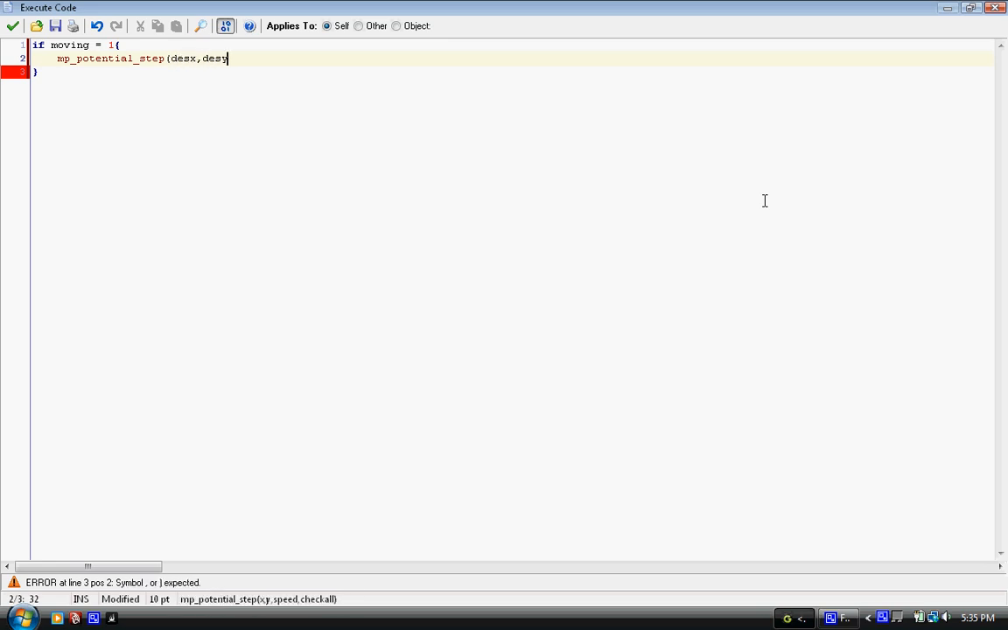
{"action": "type", "text": ","}
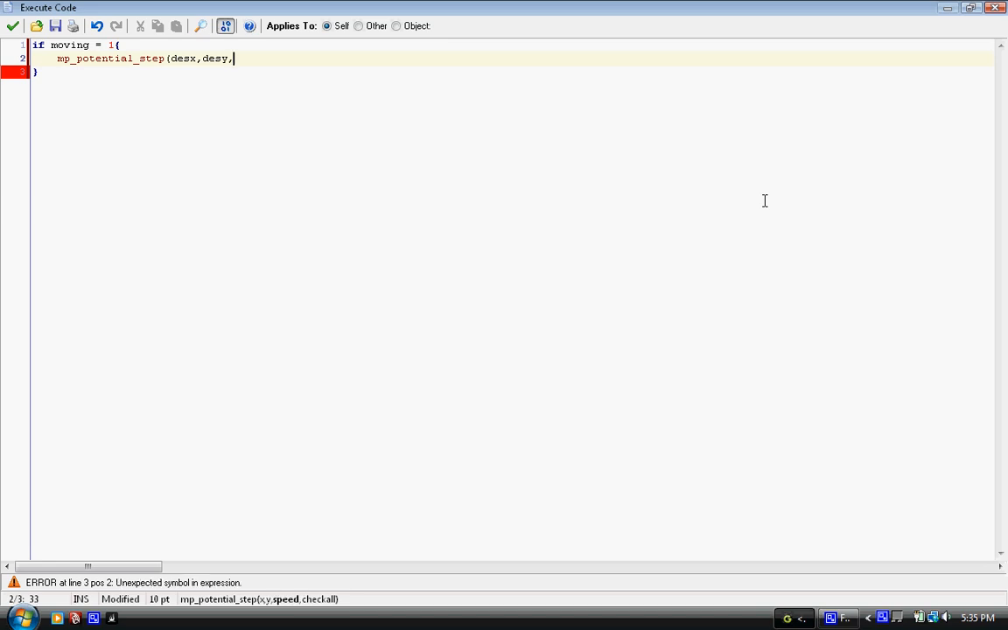
{"action": "type", "text": "4,"}
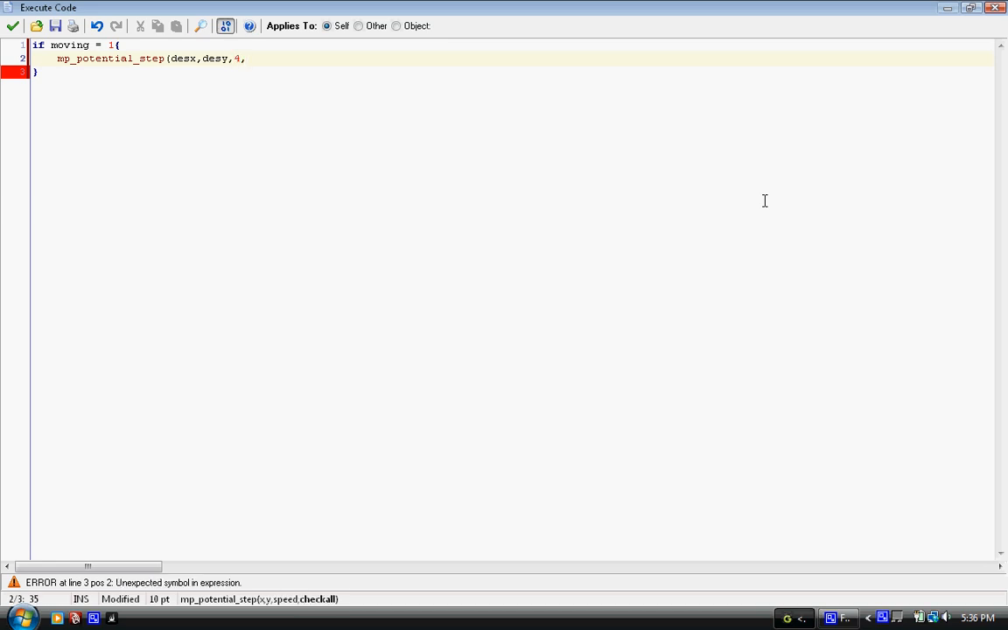
{"action": "type", "text": "true)"}
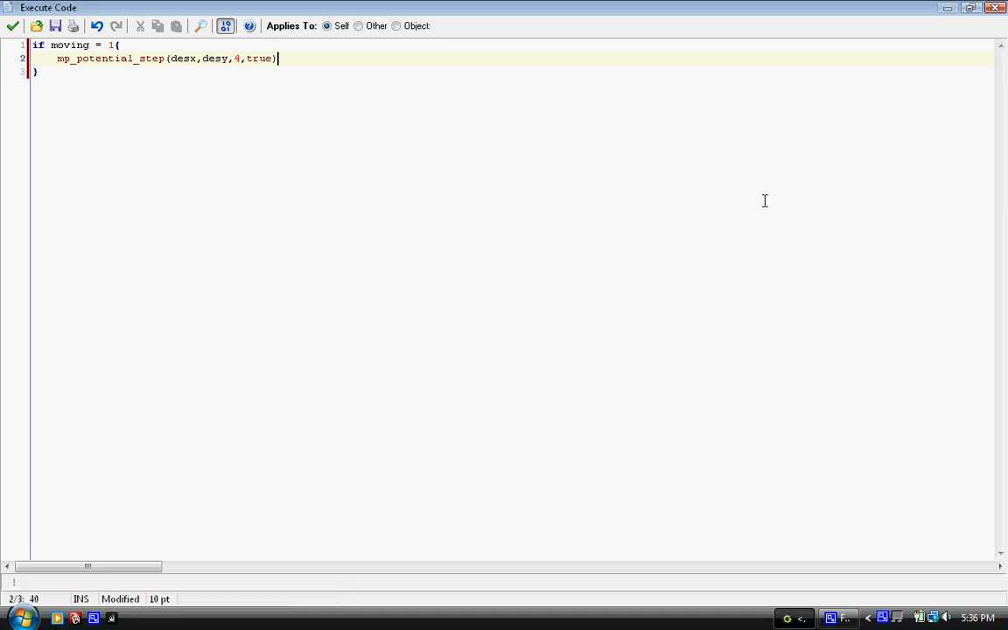
{"action": "type", "text": ";"}
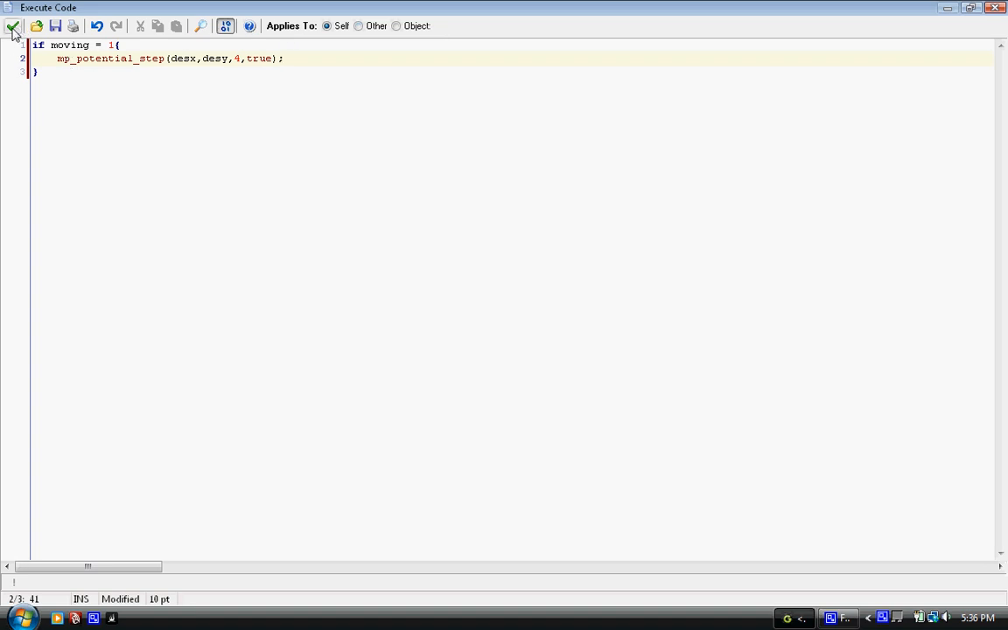
{"action": "left_click", "coordinate": [14, 26]}
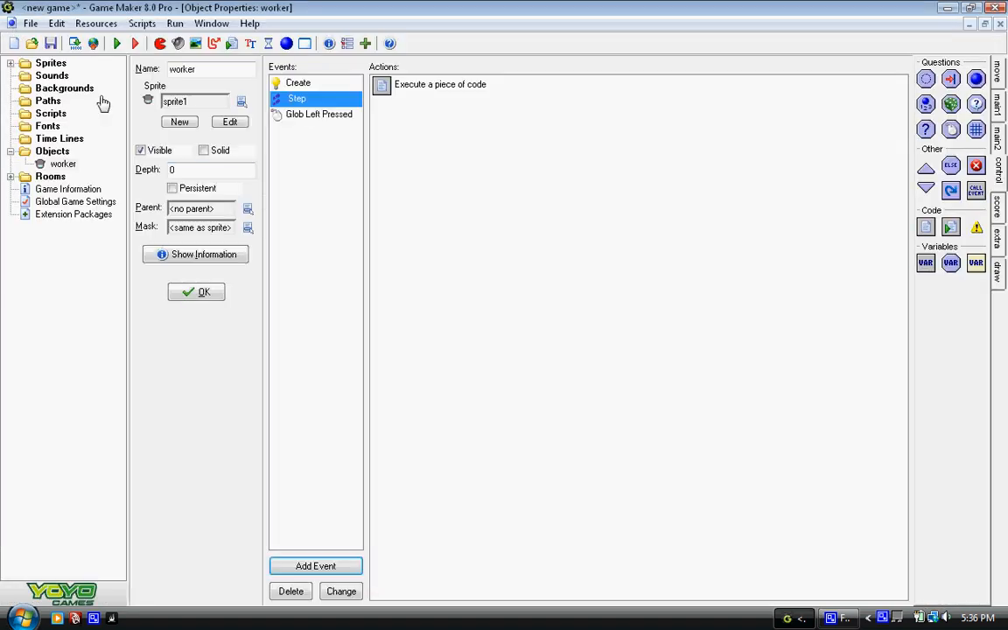
View the worker's Create event actions and close its Object Properties with OK.
{"action": "left_click", "coordinate": [297, 82]}
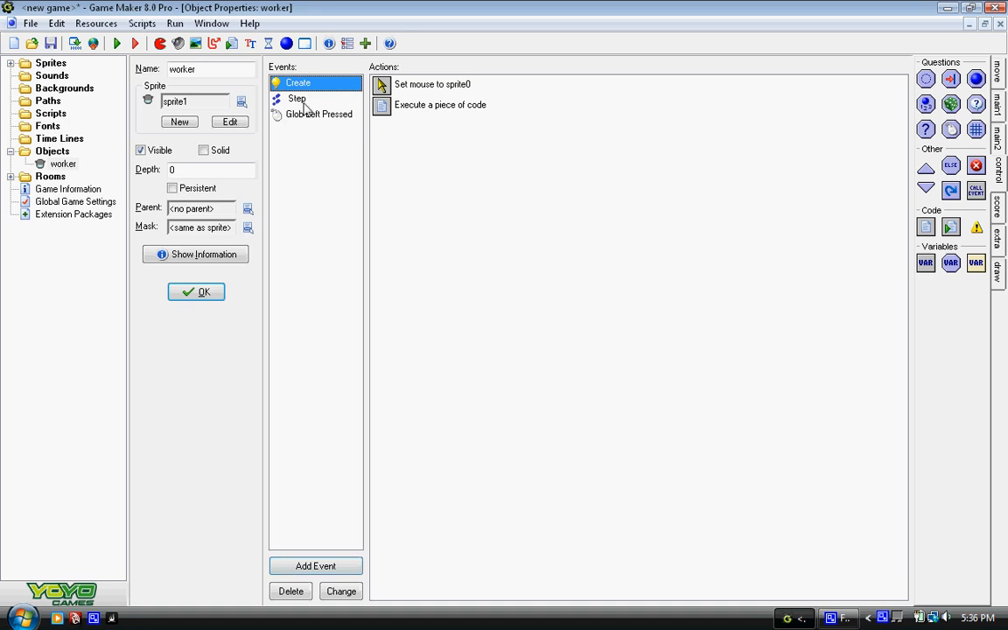
{"action": "left_click", "coordinate": [196, 291]}
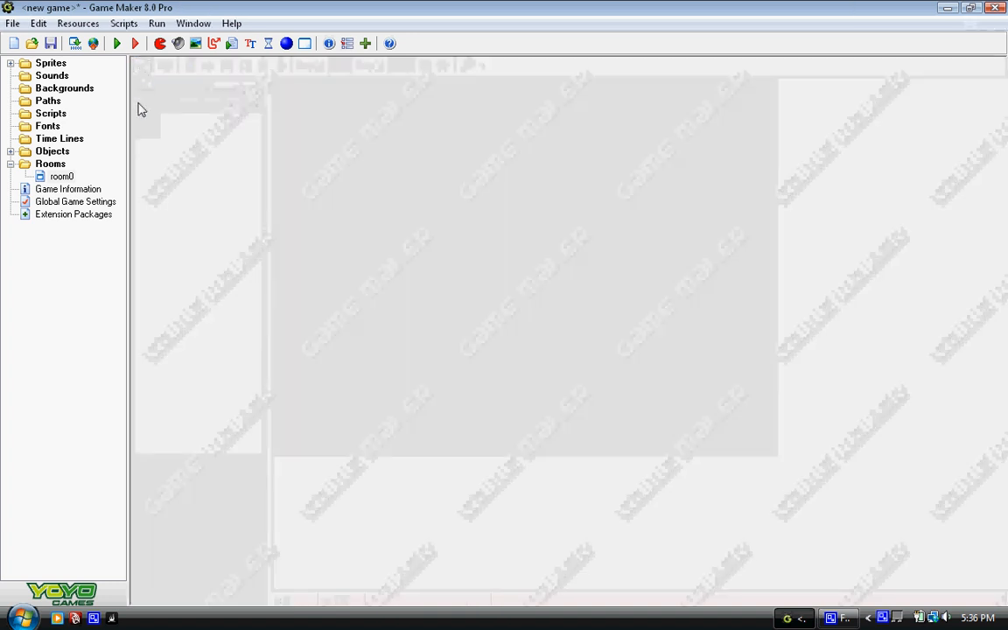
Review the Errors tab of Global Game Settings and close it with OK.
{"action": "double_click", "coordinate": [75, 188]}
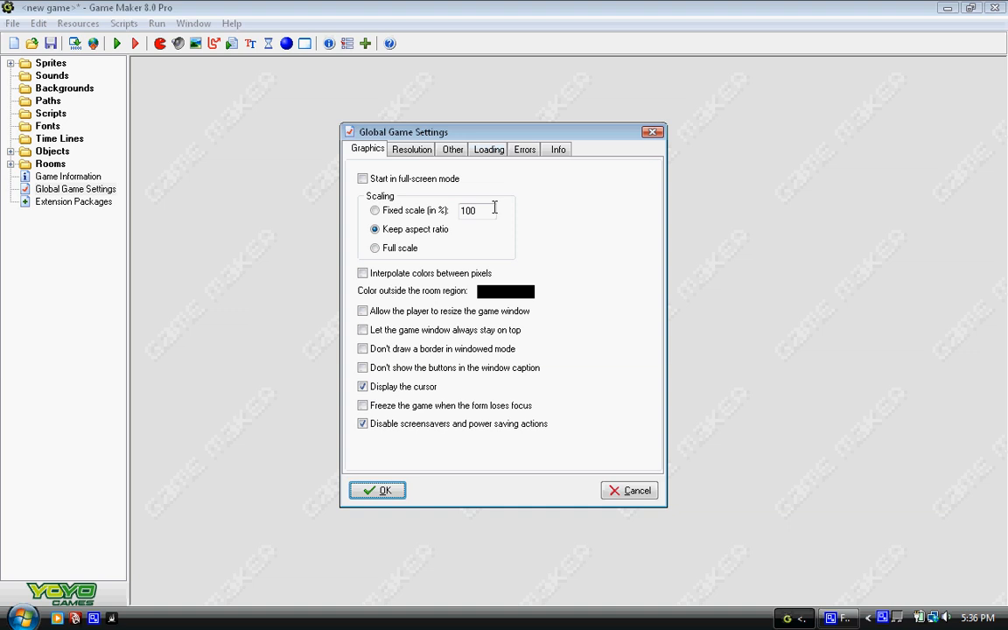
{"action": "left_click", "coordinate": [525, 148]}
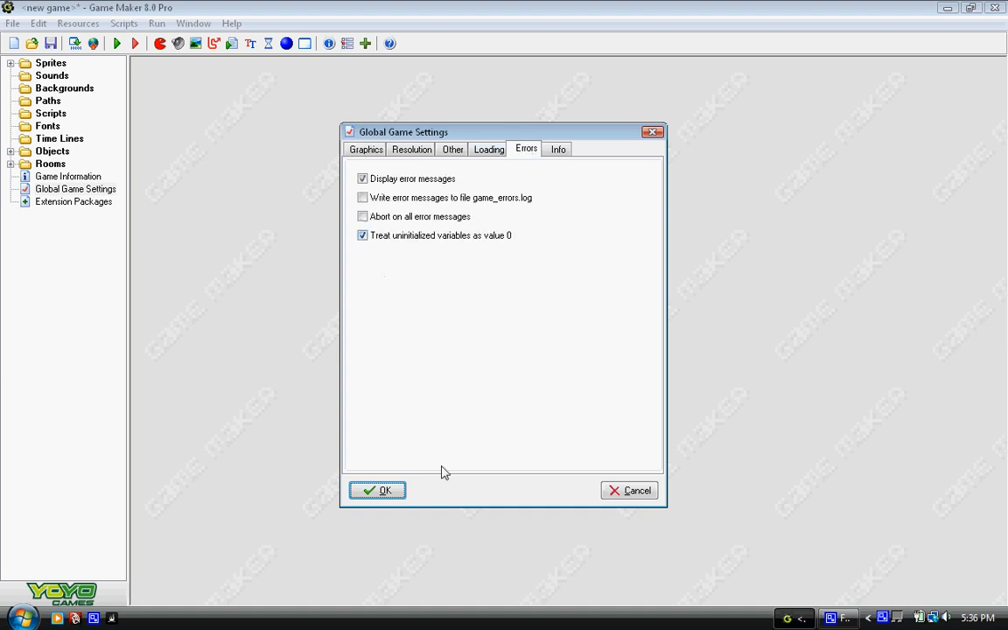
{"action": "left_click", "coordinate": [378, 490]}
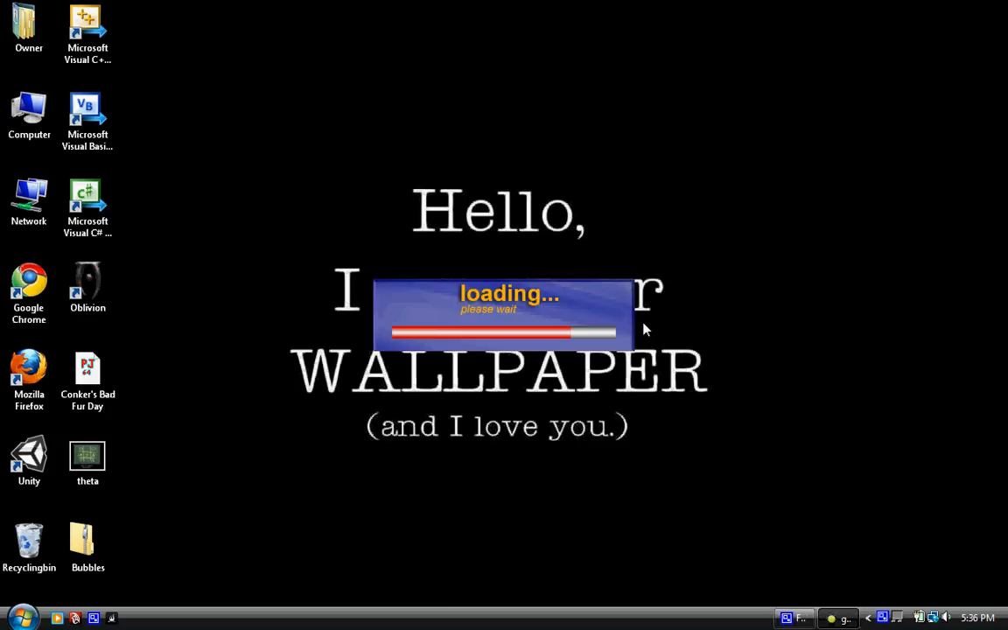
{"action": "mouse_move", "coordinate": [707, 309]}
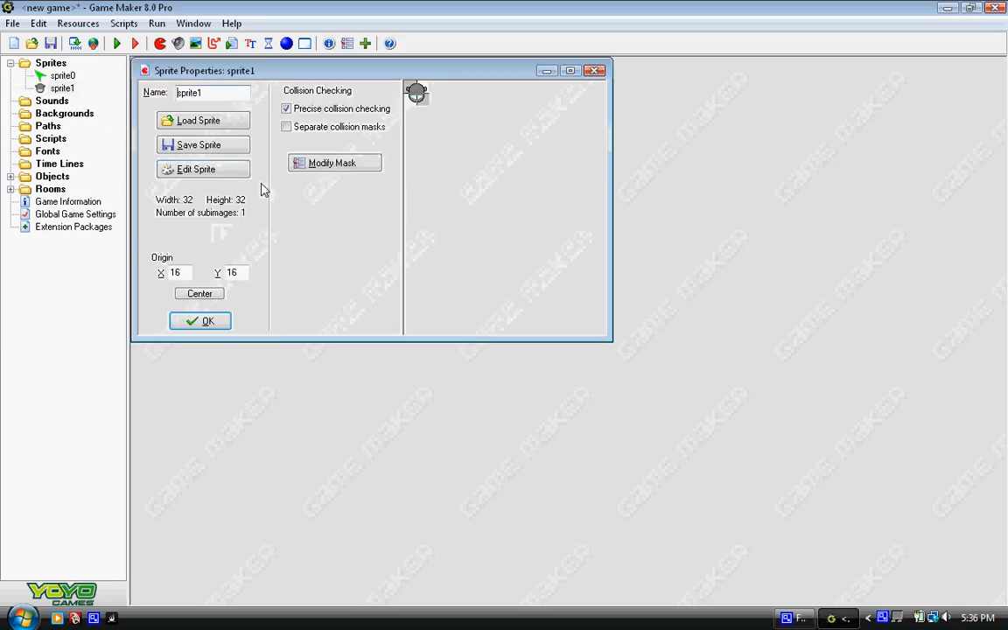
Rotate sprite1's image 270 degrees clockwise in the image editor and keep the change.
{"action": "left_click", "coordinate": [196, 168]}
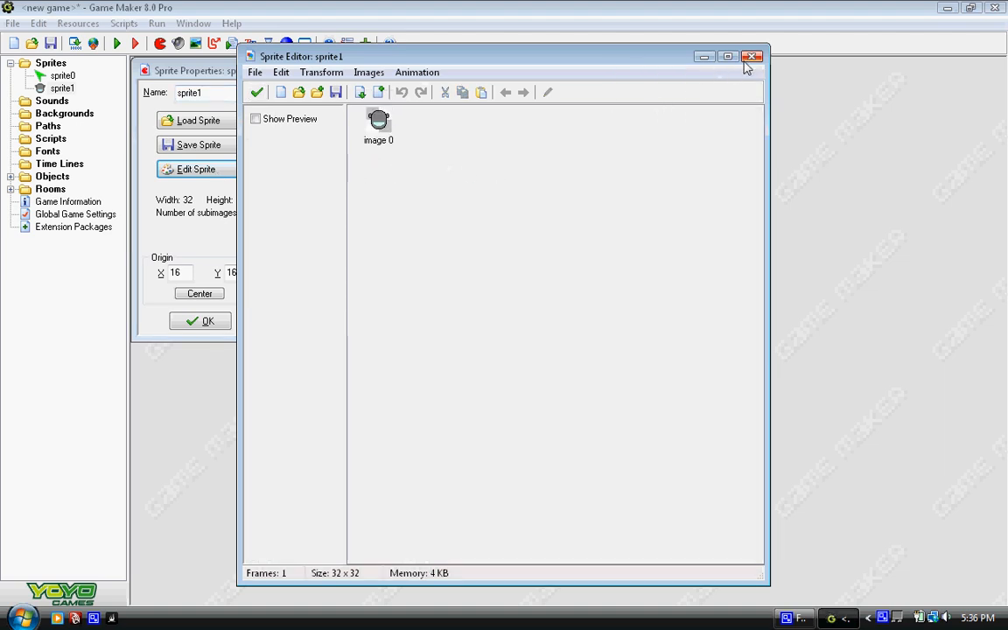
{"action": "left_click", "coordinate": [728, 56]}
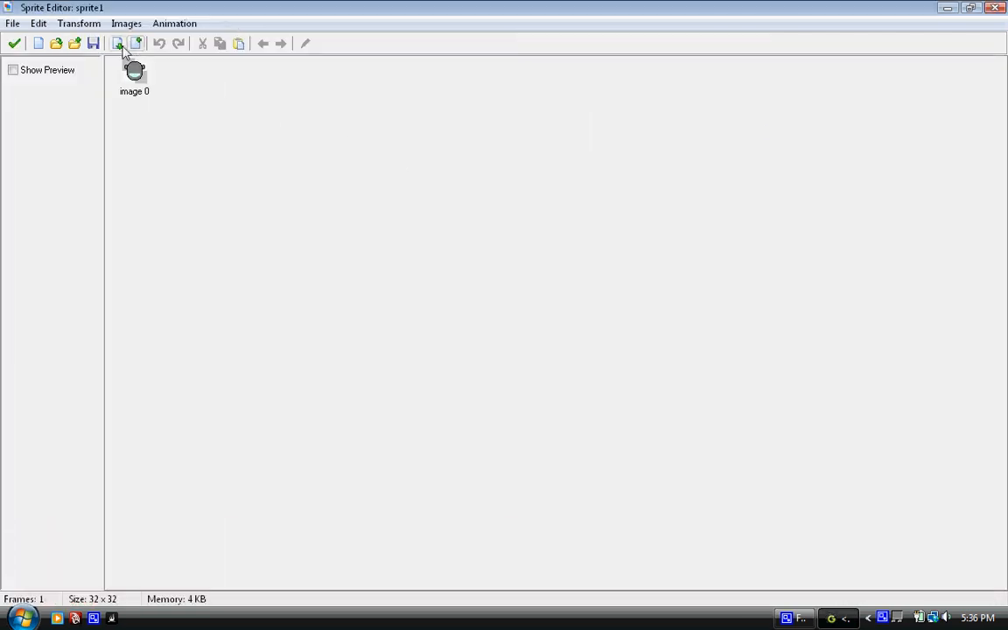
{"action": "left_click", "coordinate": [135, 74]}
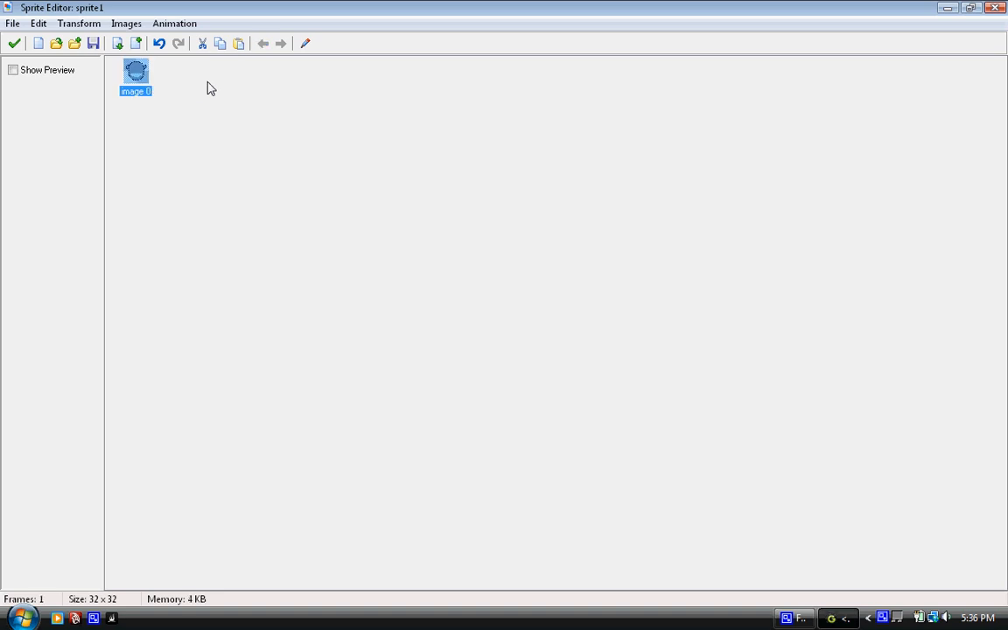
{"action": "double_click", "coordinate": [136, 74]}
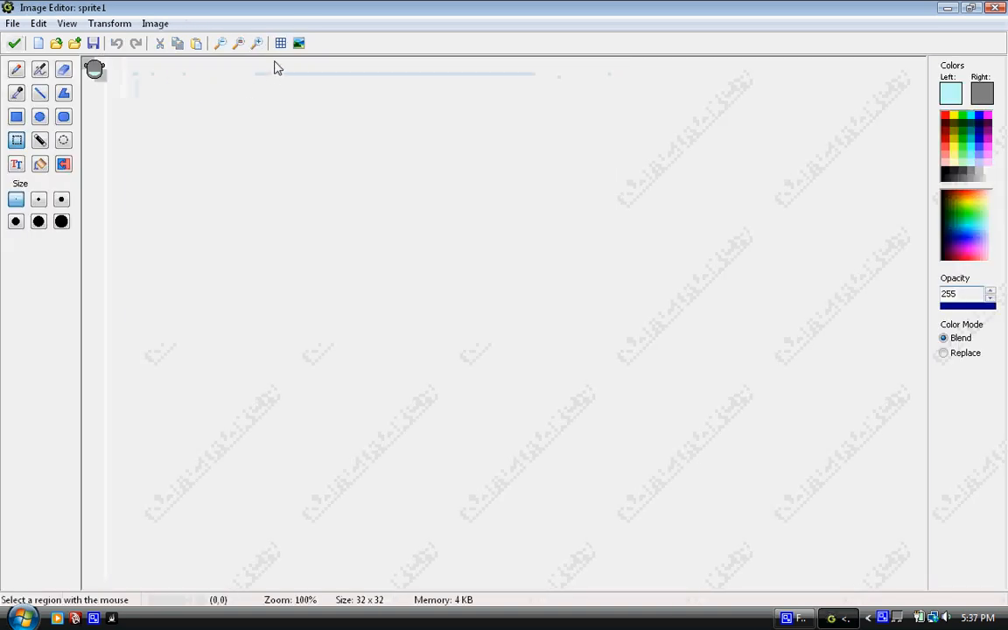
{"action": "left_click", "coordinate": [238, 42]}
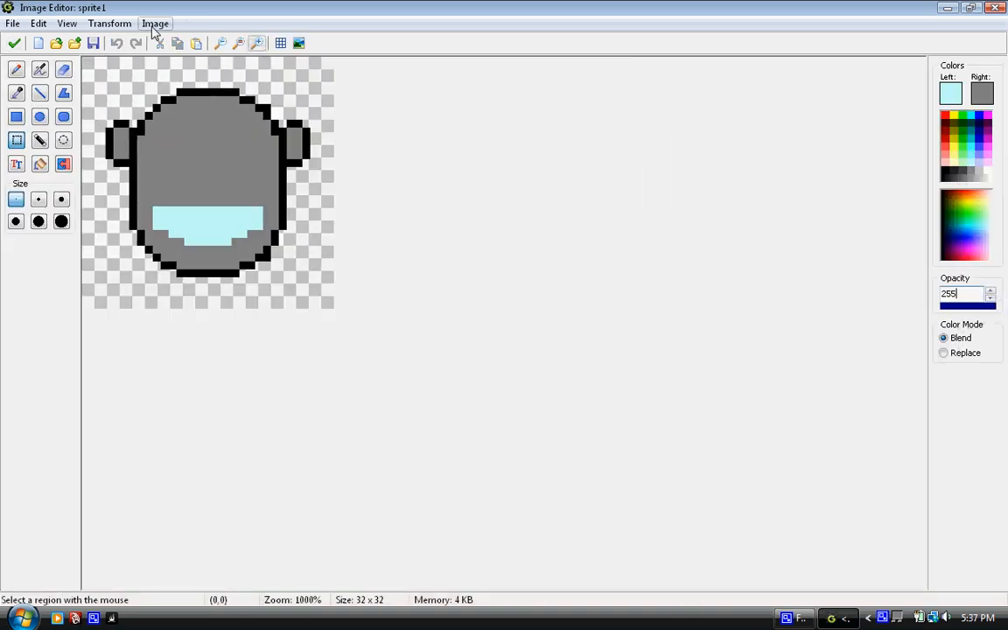
{"action": "left_click", "coordinate": [109, 23]}
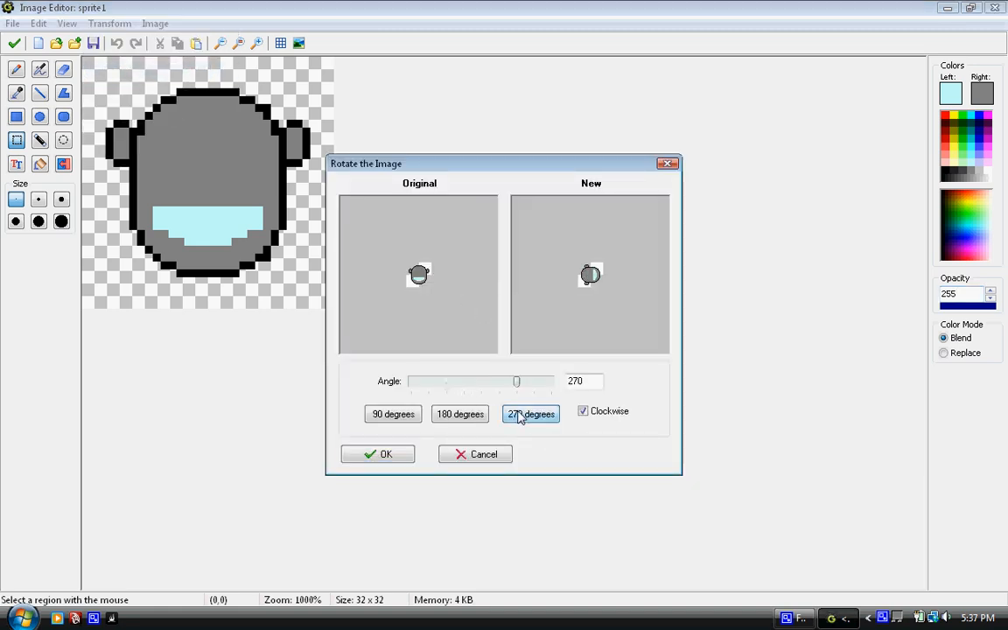
{"action": "left_click", "coordinate": [378, 453]}
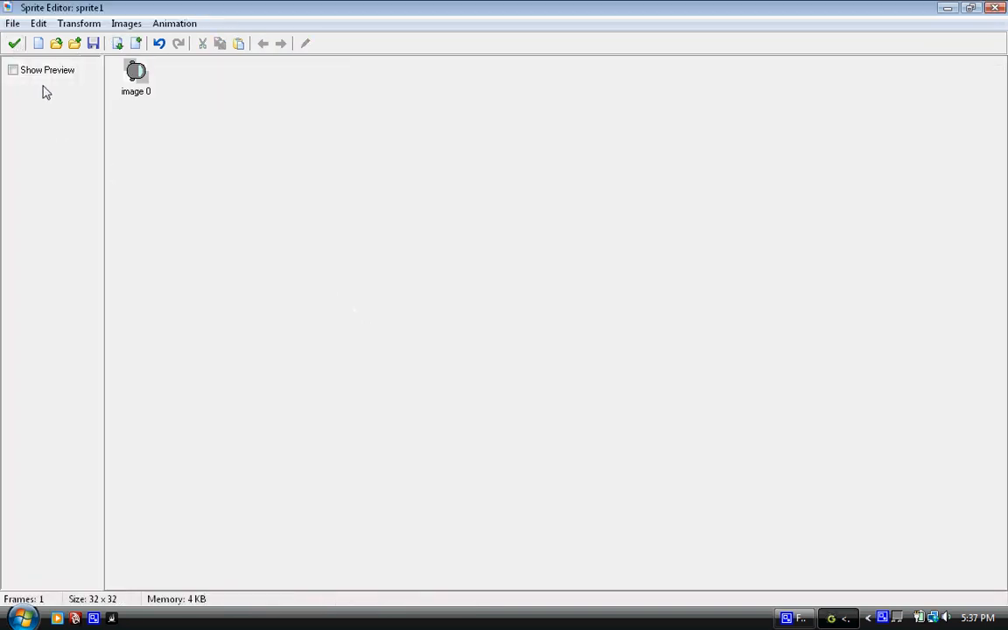
{"action": "left_click", "coordinate": [14, 42]}
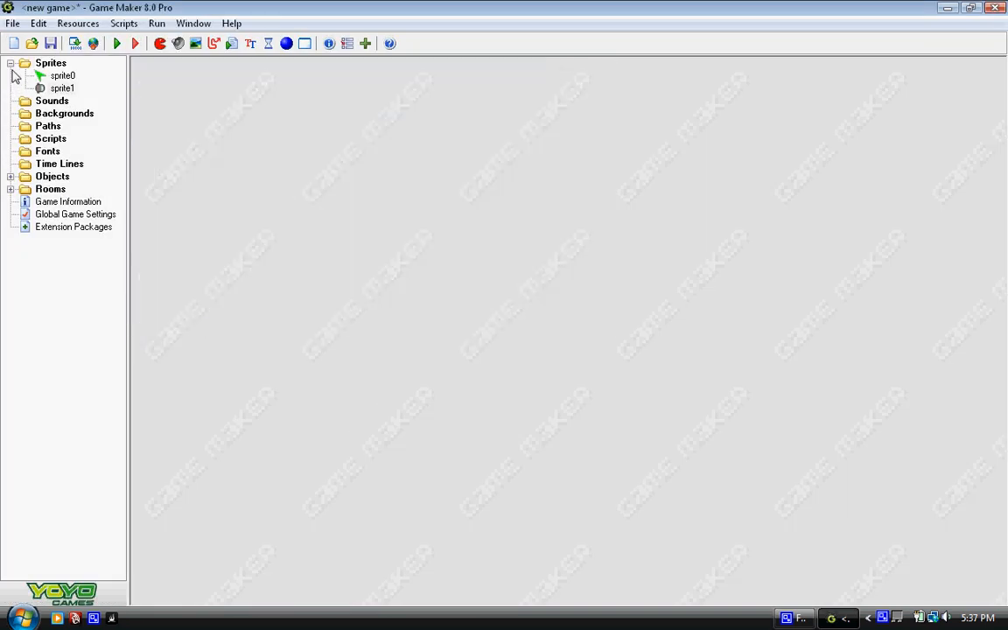
Start a test run of the game with the rotated sprite1.
{"action": "left_click", "coordinate": [116, 42]}
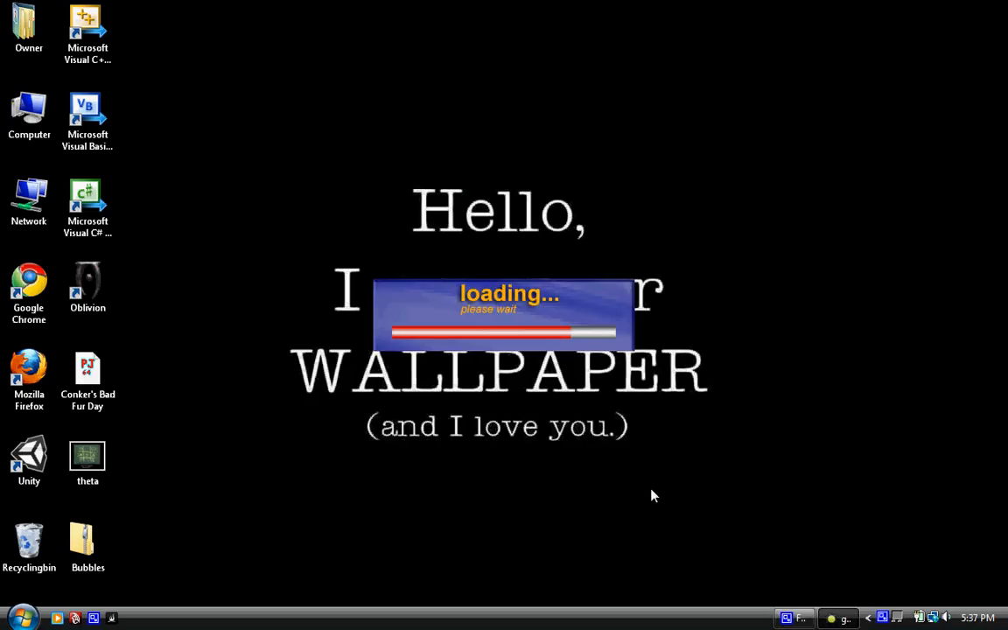
{"action": "mouse_move", "coordinate": [661, 480]}
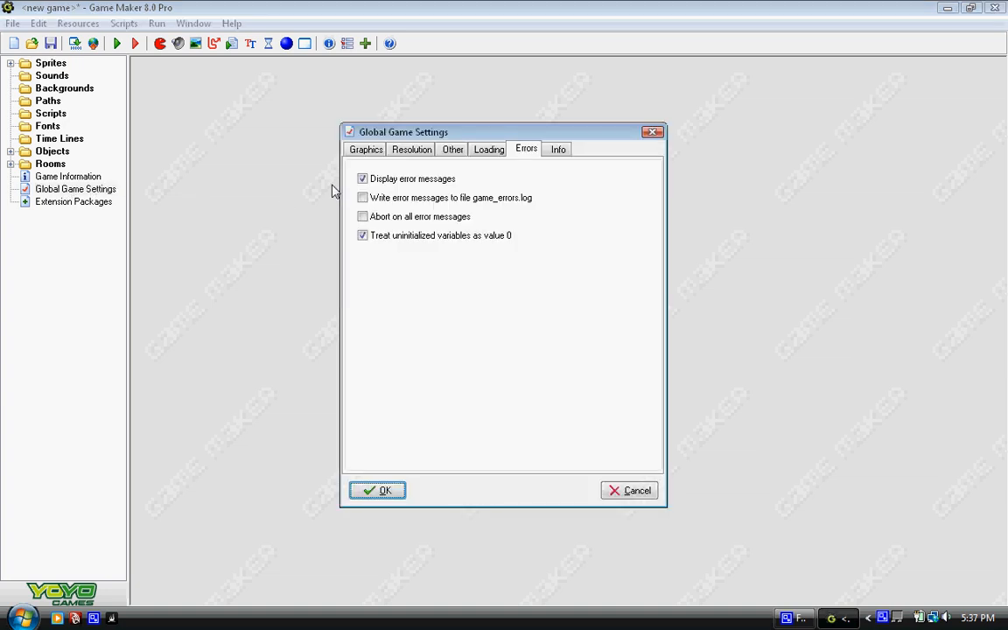
Review the Graphics tab of Global Game Settings and close it with OK.
{"action": "left_click", "coordinate": [367, 149]}
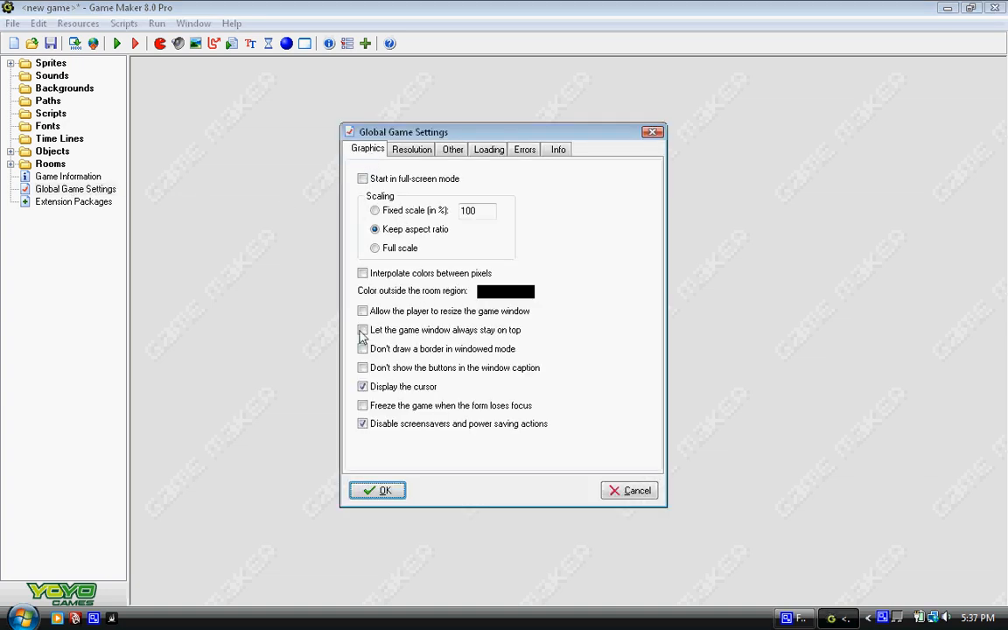
{"action": "left_click", "coordinate": [378, 490]}
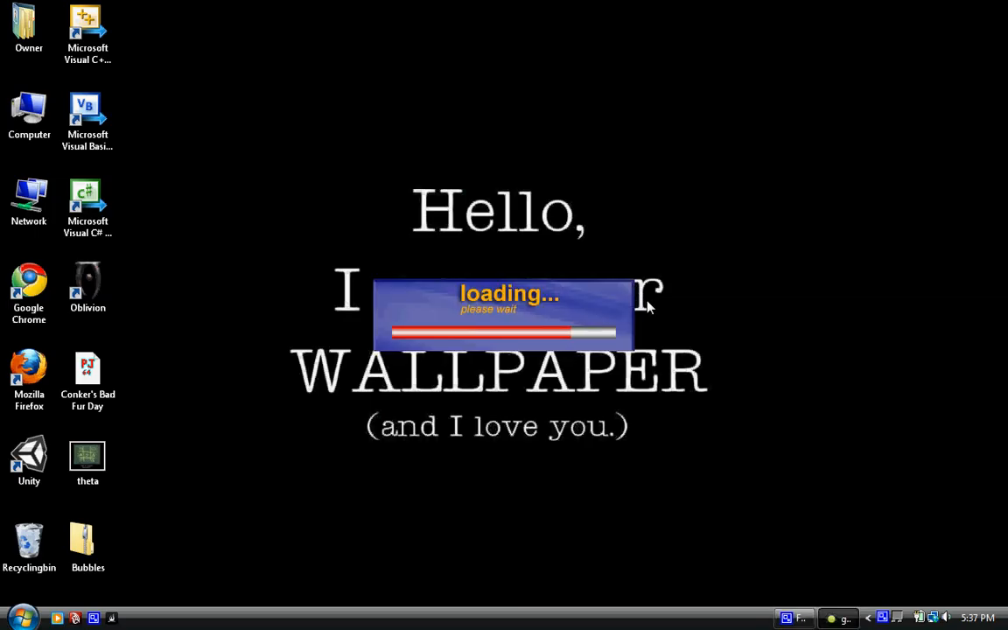
{"action": "mouse_move", "coordinate": [668, 273]}
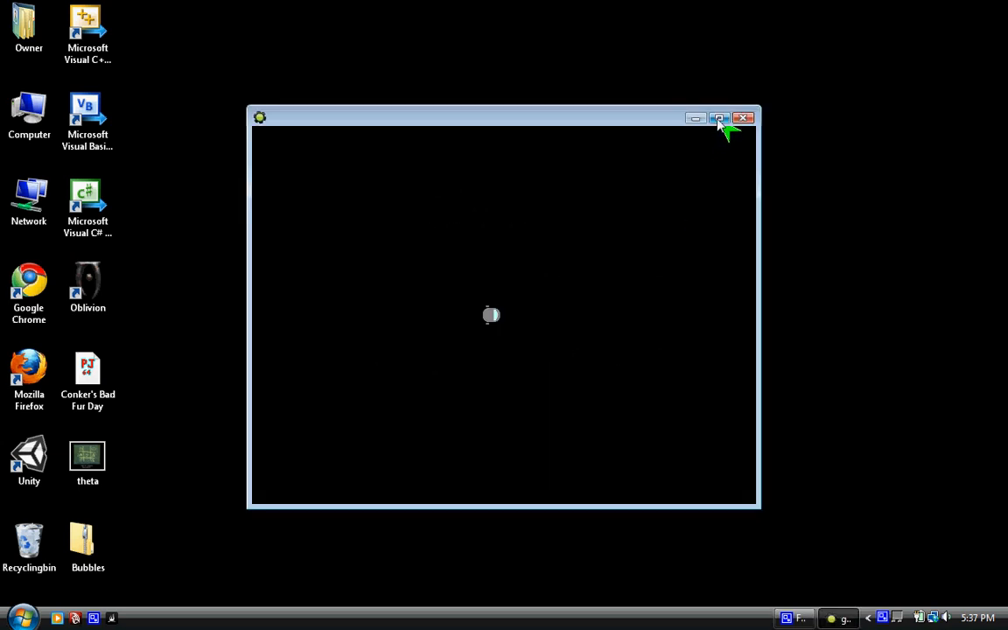
Maximize the running test game window to fill the screen.
{"action": "left_click", "coordinate": [719, 118]}
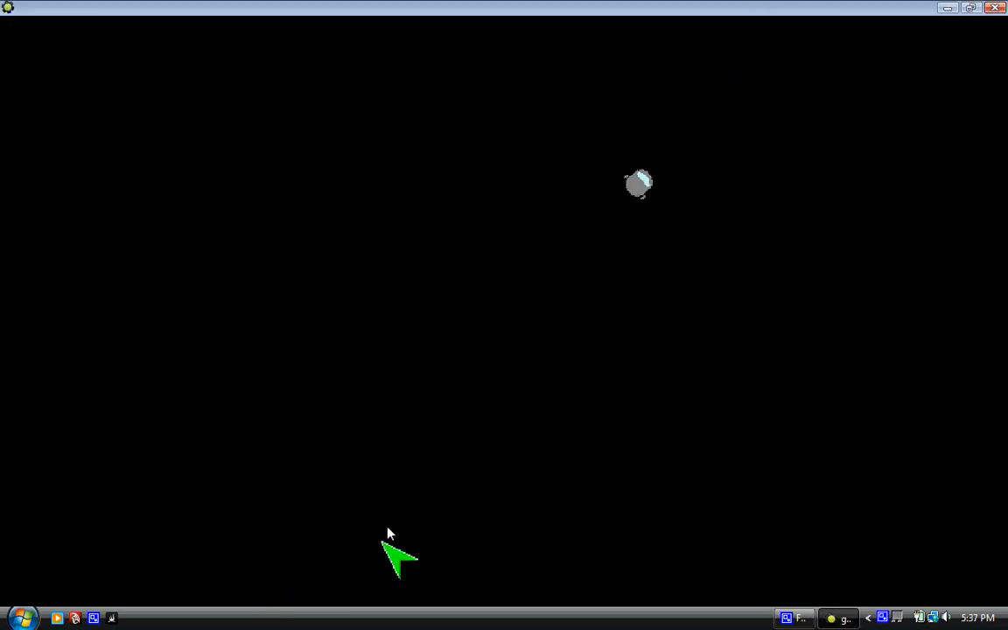